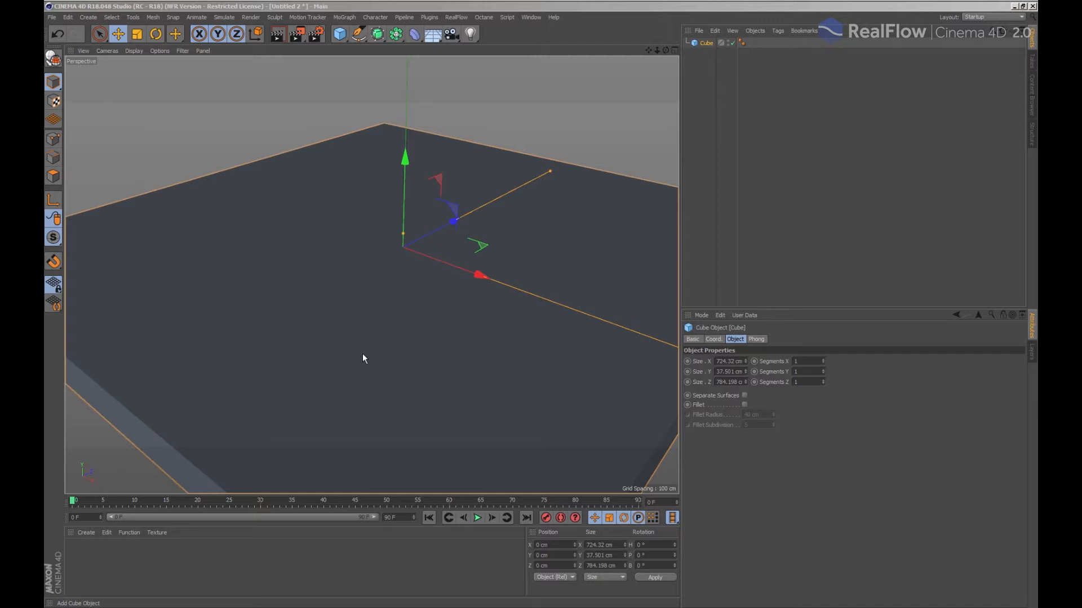
mouse_move(455, 13)
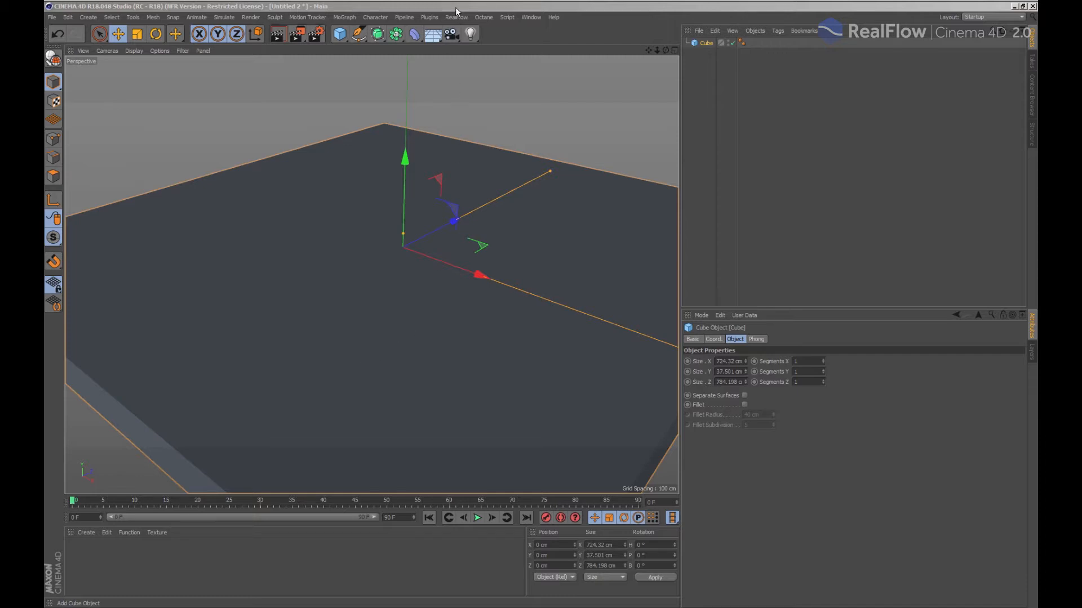
- Add a RealFlow emitter, building the Scene, Emitter, Fluid and Daemons hierarchy
left_click(456, 17)
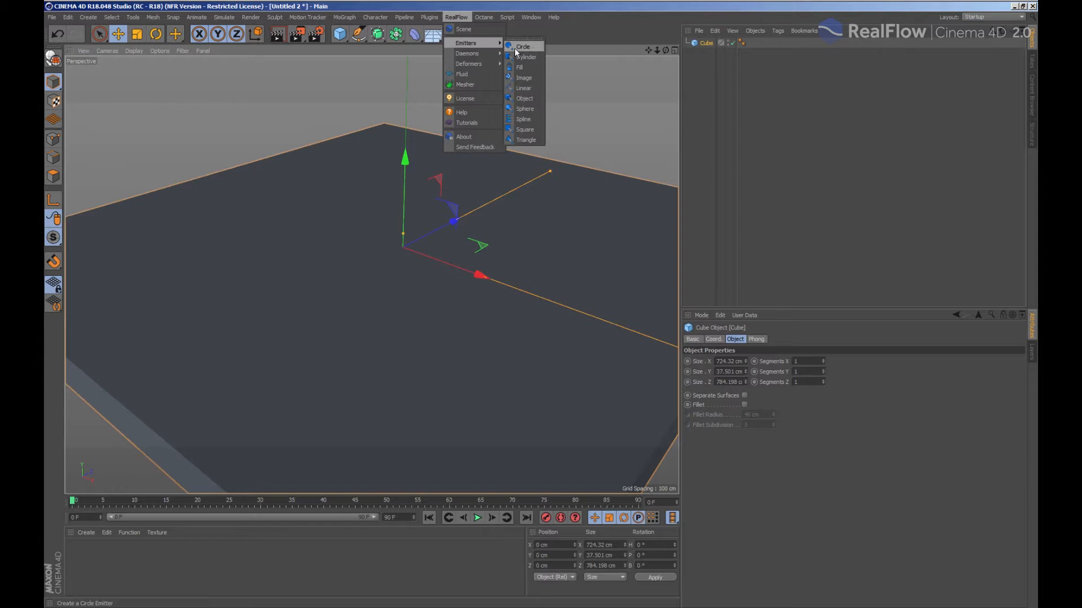
left_click(525, 129)
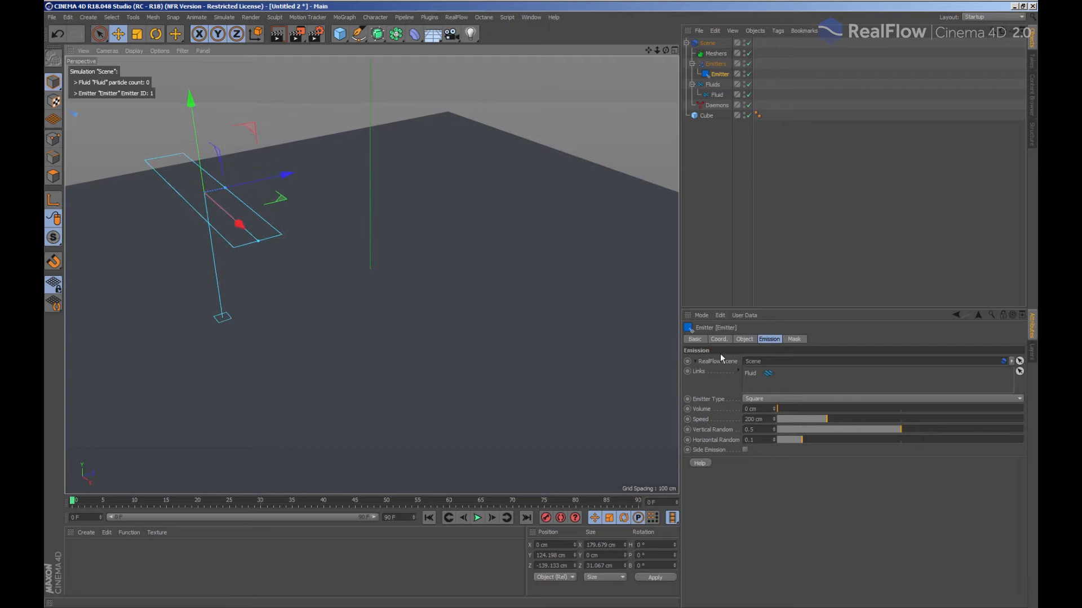
left_click(719, 339)
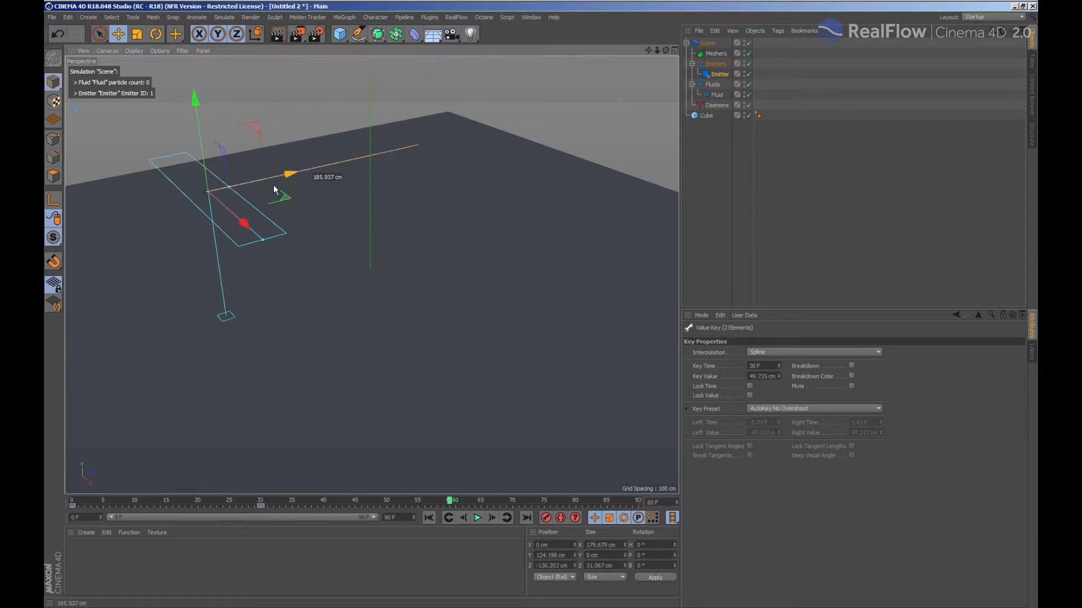
left_click_drag(282, 172, 276, 186)
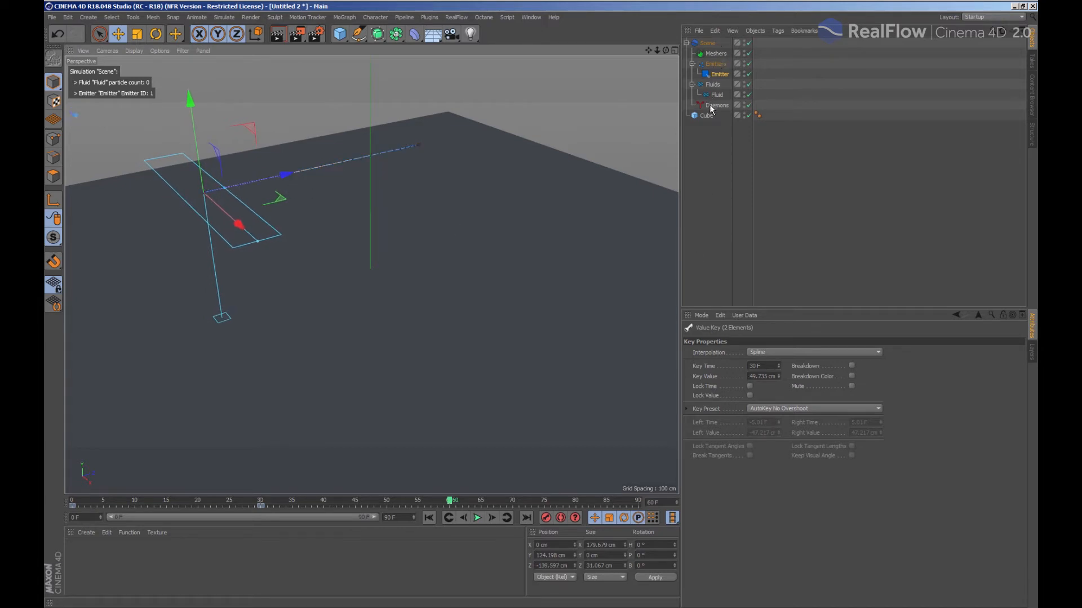
left_click(720, 75)
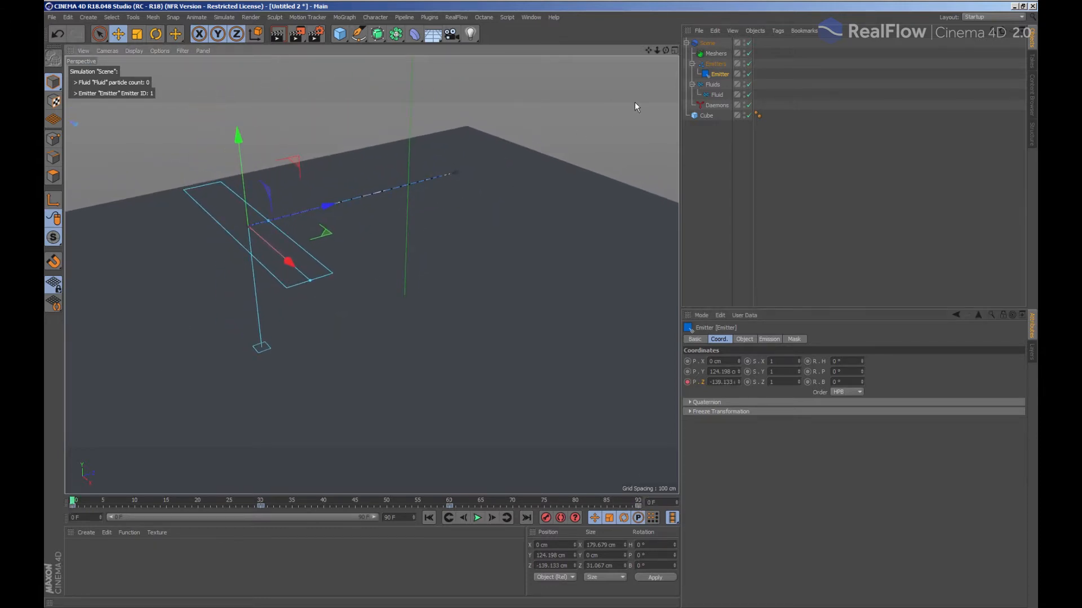
- Set the Emitter's Vertical and Horizontal Random to 0, keeping speed 200 cm
left_click(718, 94)
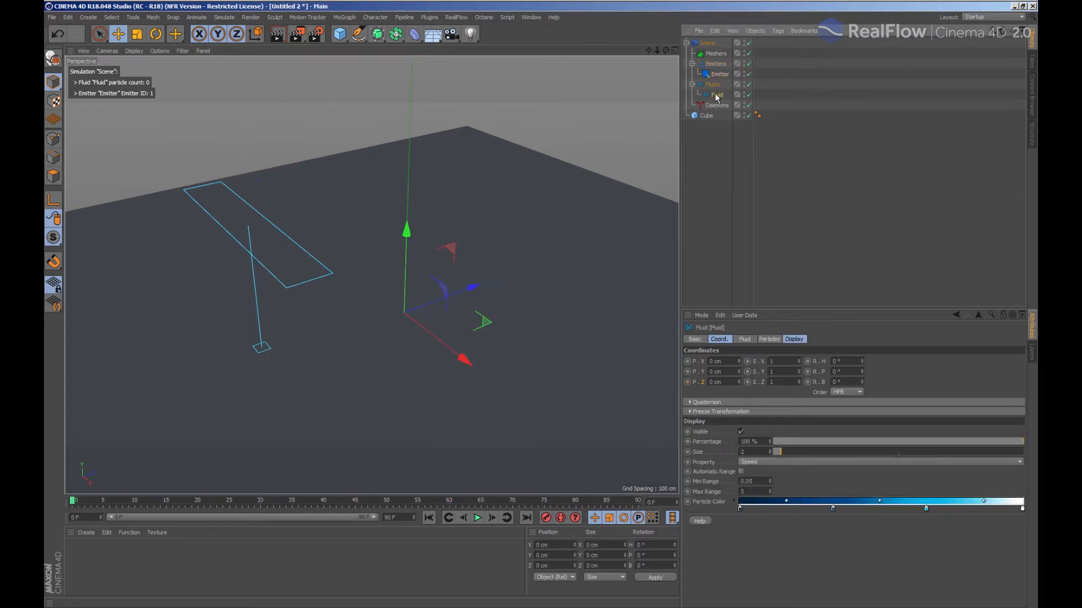
left_click(720, 75)
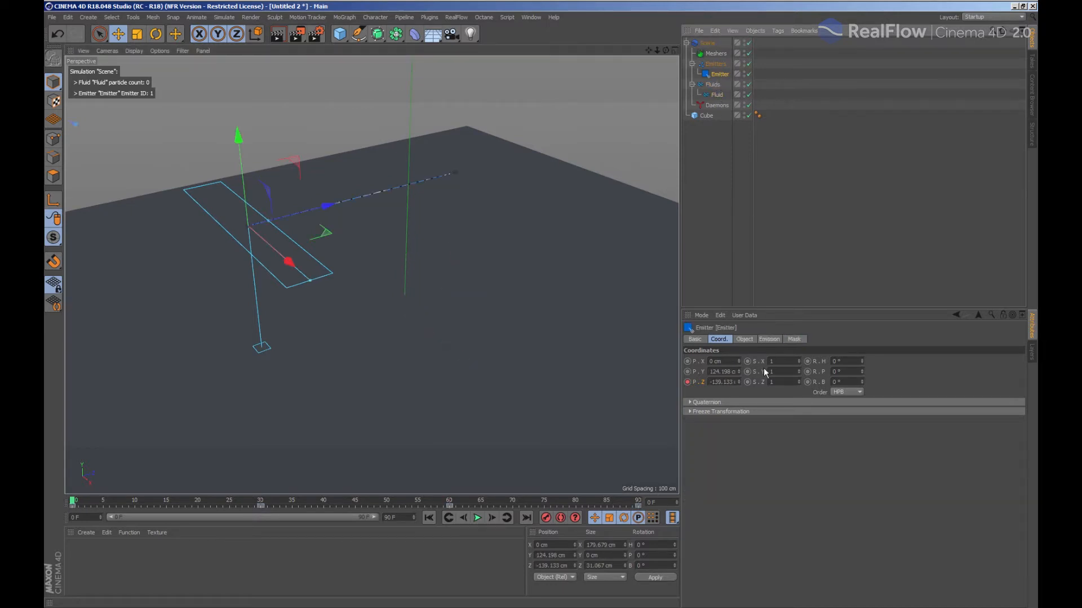
left_click(768, 339)
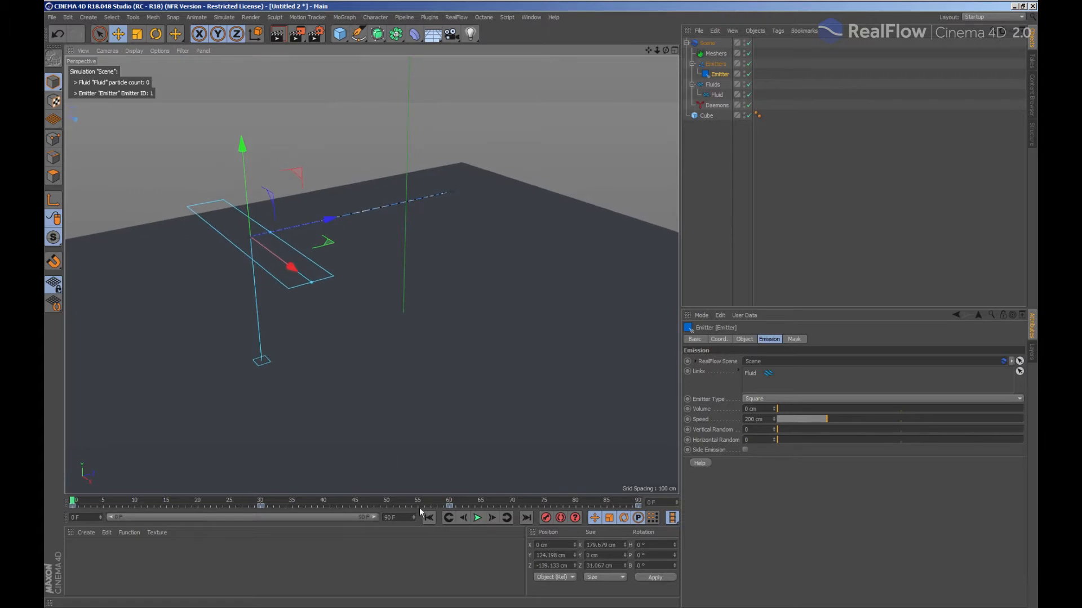
left_click(478, 517)
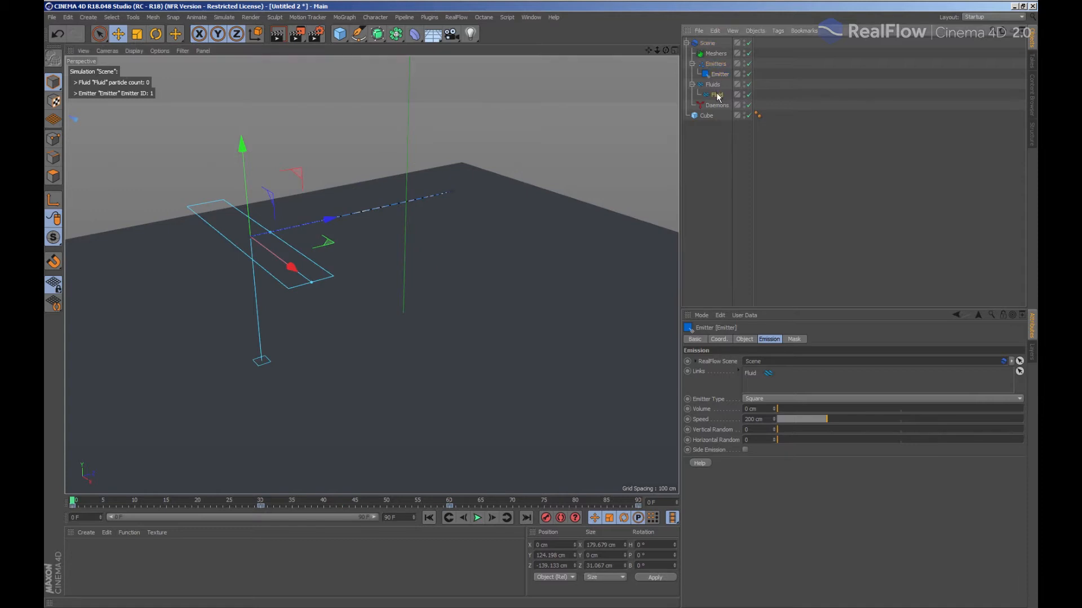
- Set the Fluid's particle display Size to 8, then select the floor Cube
left_click(717, 94)
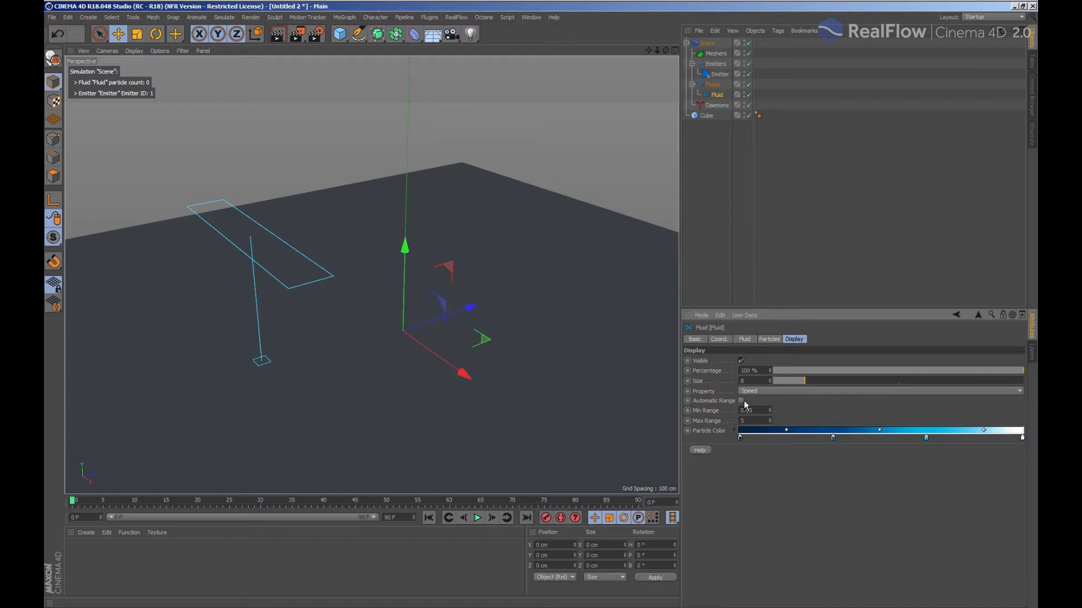
left_click(740, 402)
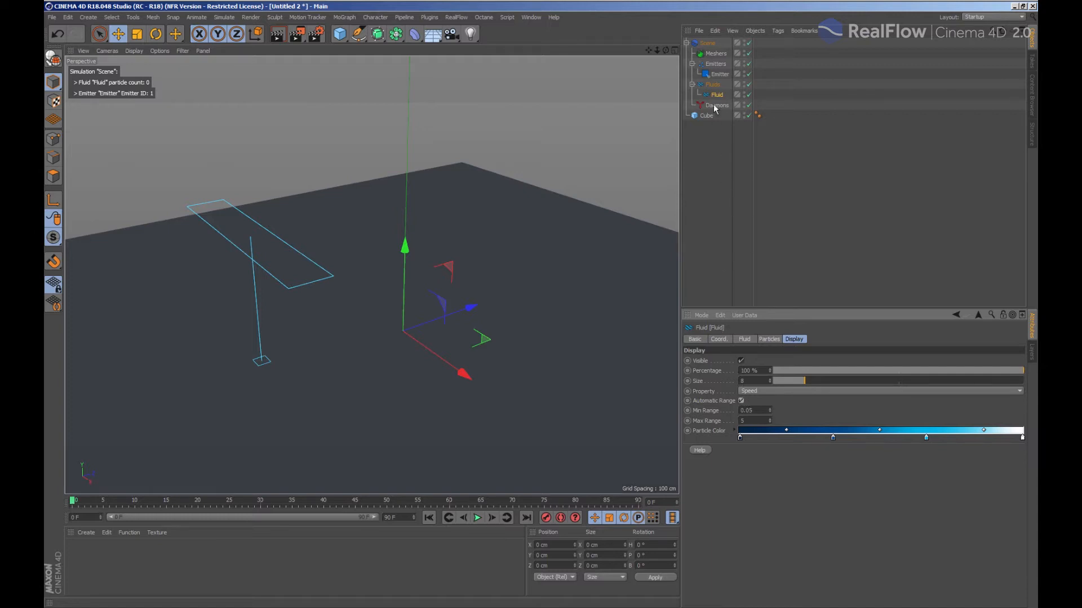
left_click(706, 115)
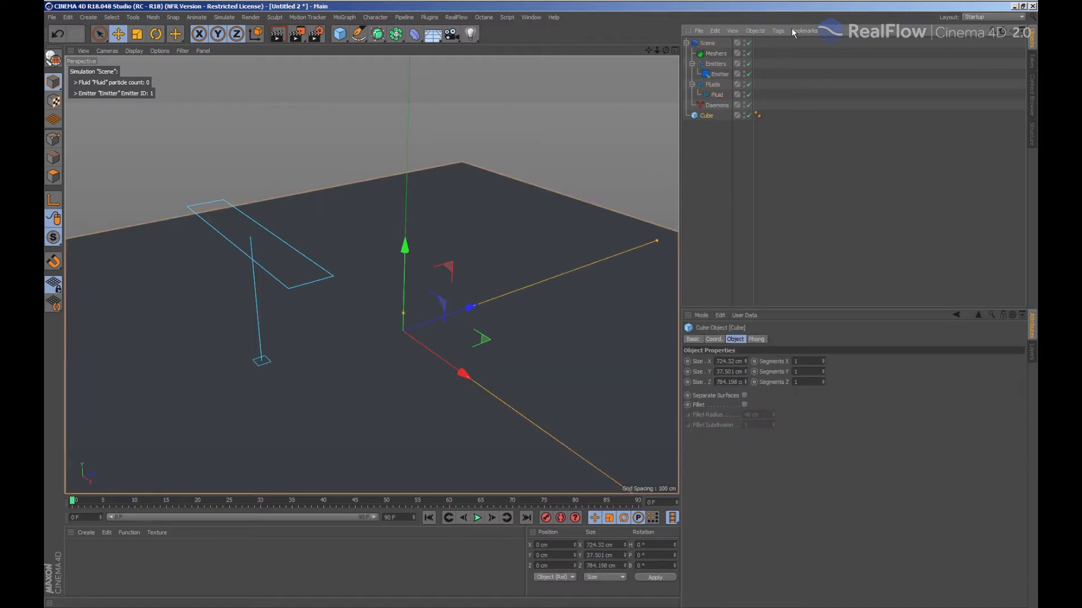
- Give the floor Cube a RealFlow Collider tag linked to the Fluid
left_click(778, 31)
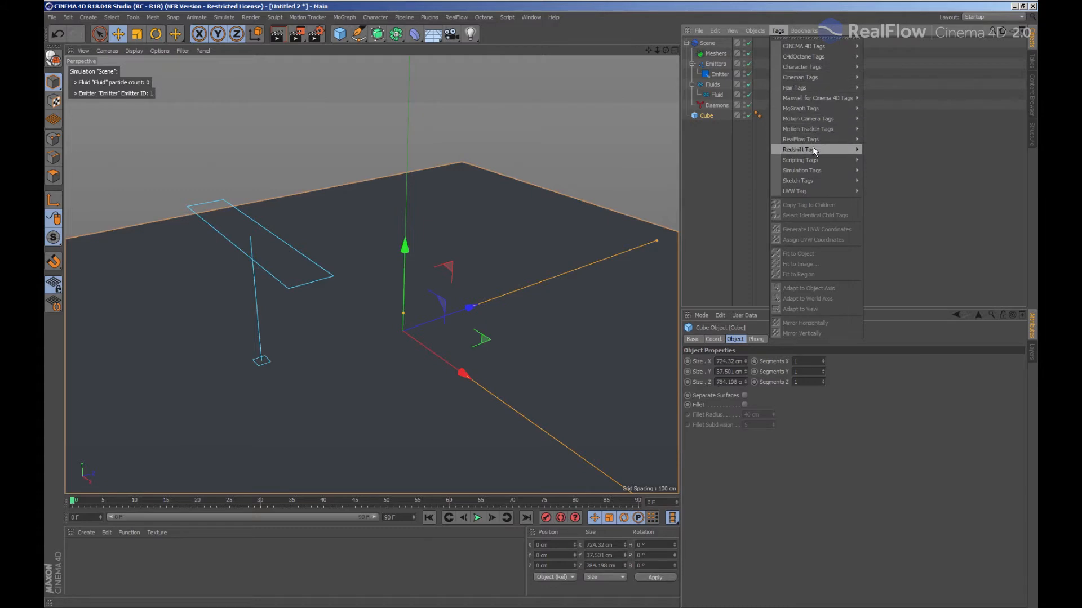
left_click(800, 139)
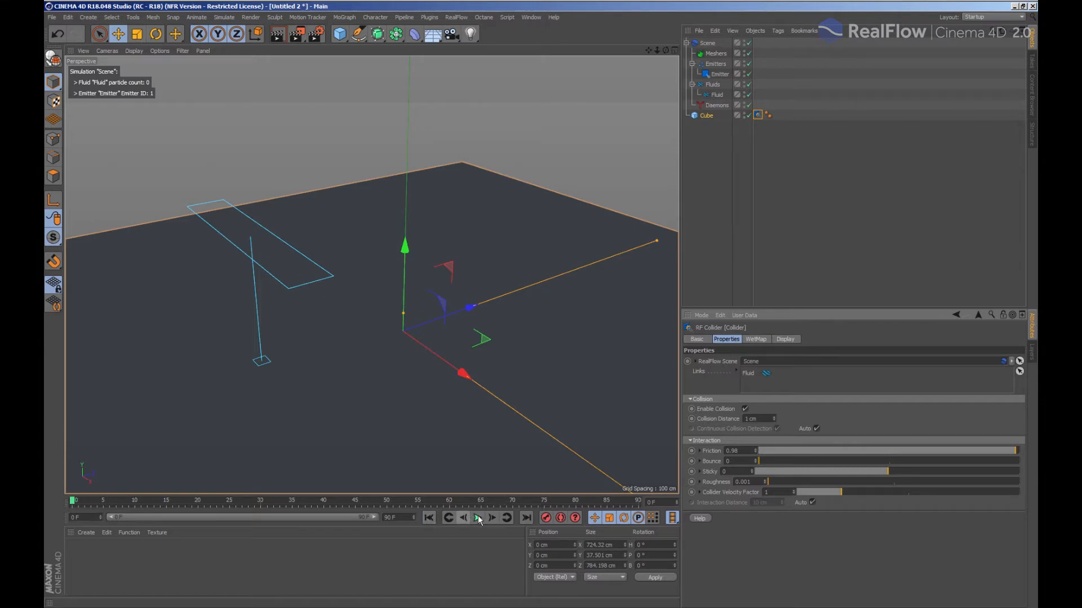
- Play the fluid simulation, rewind to frame 0 and select the Fluid
left_click(491, 517)
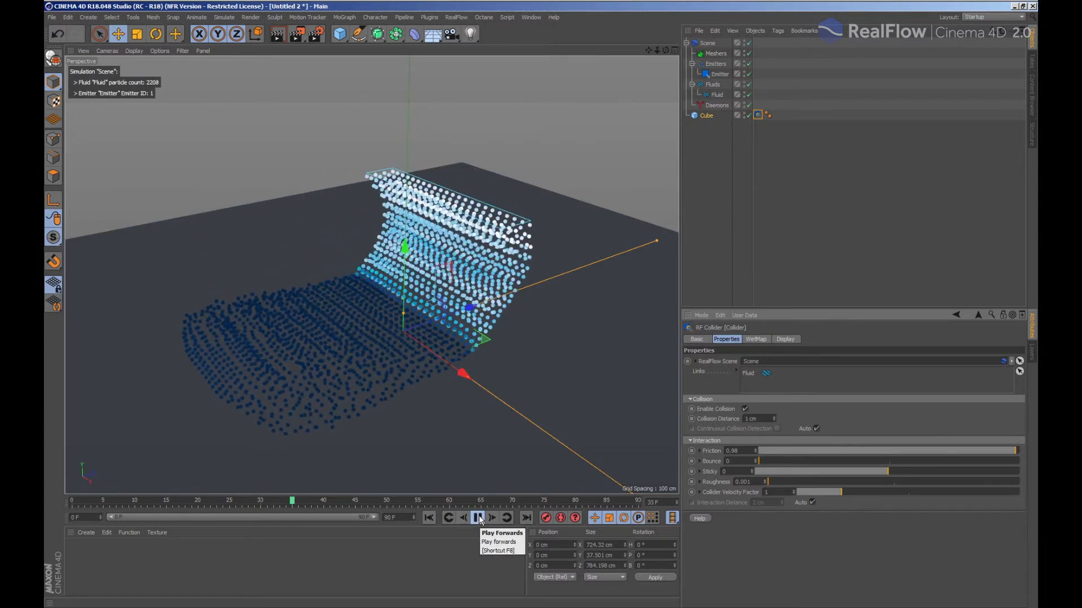
left_click(476, 518)
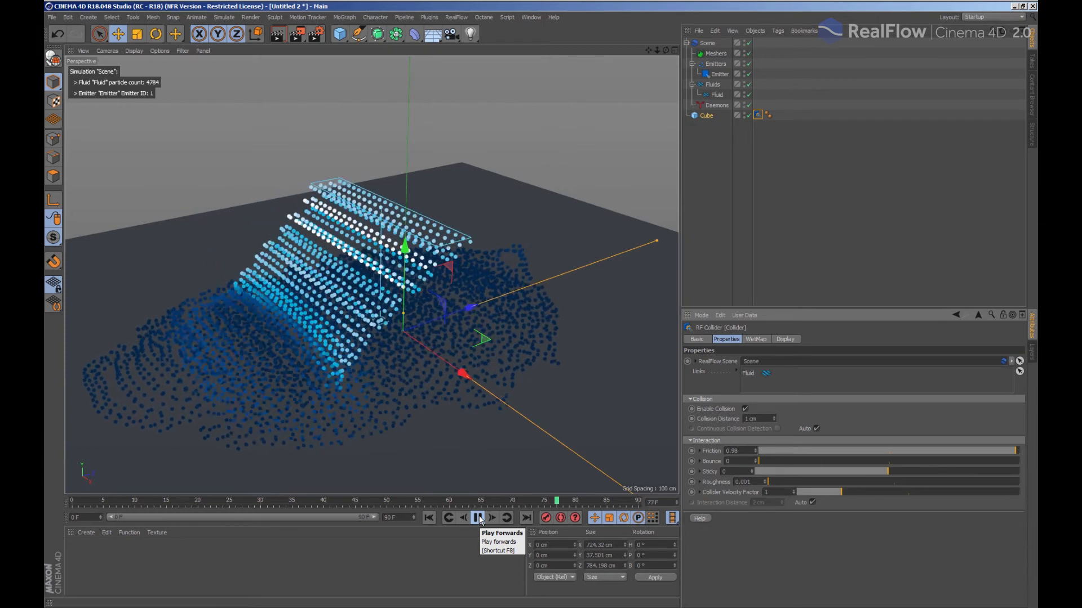
left_click(429, 518)
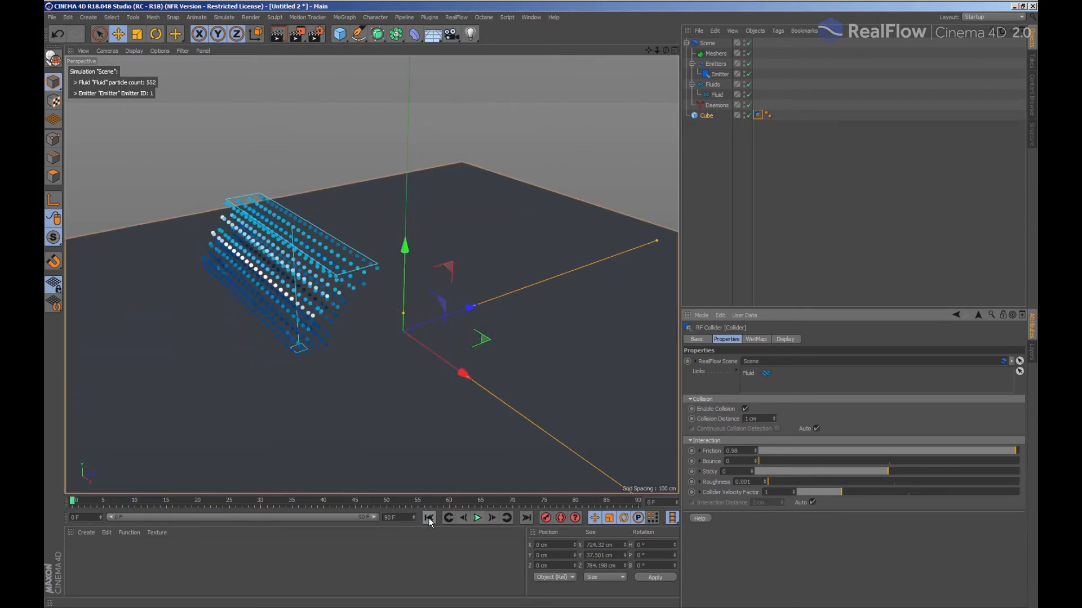
left_click(428, 518)
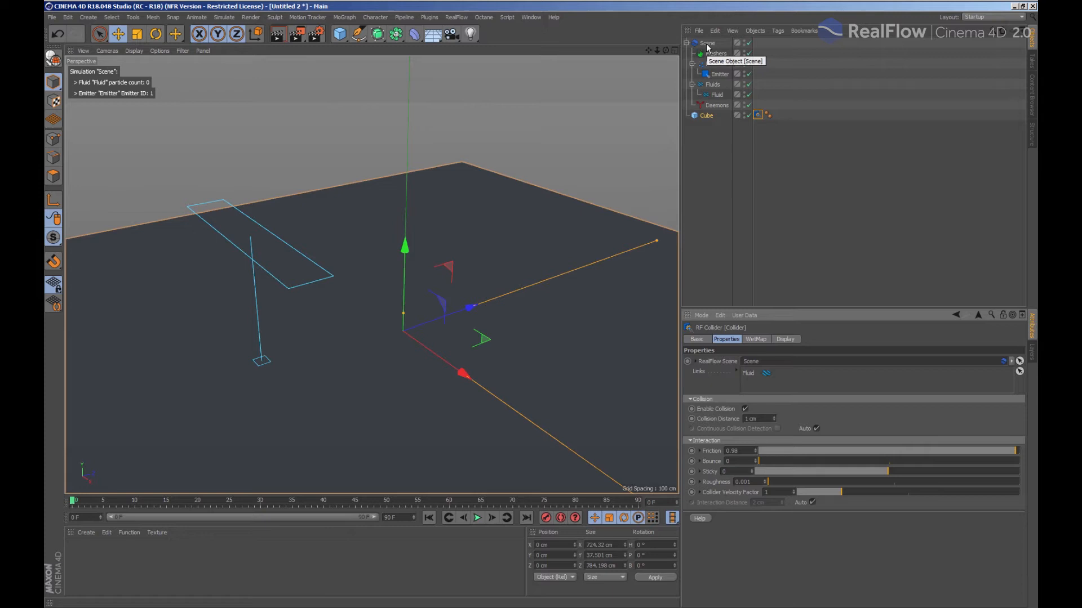
left_click(715, 95)
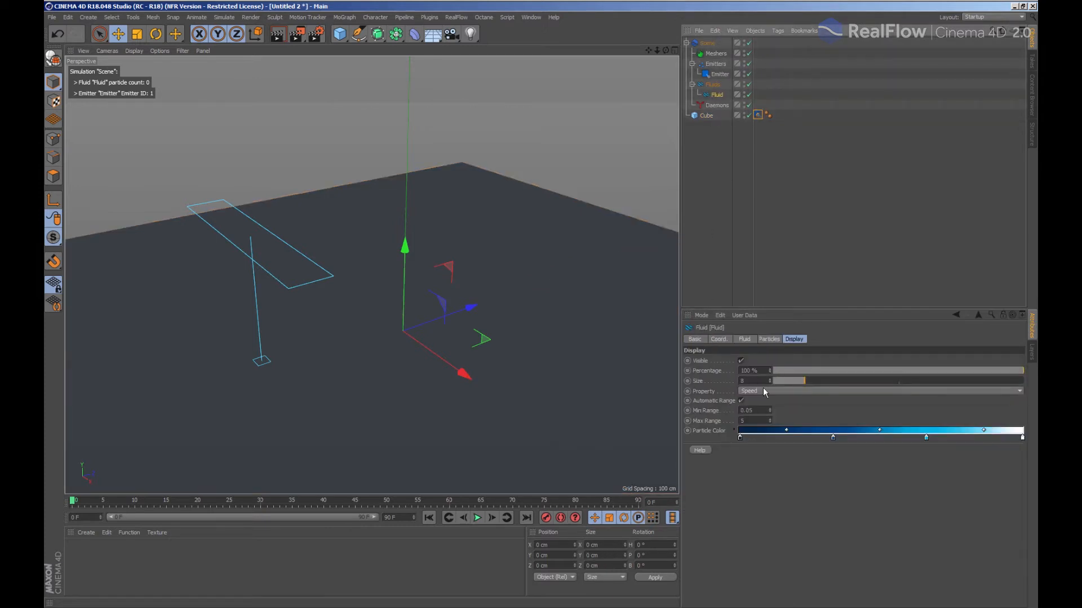
- Set the Fluid Type to Viscoelastic and replay the simulation from the start
left_click(745, 339)
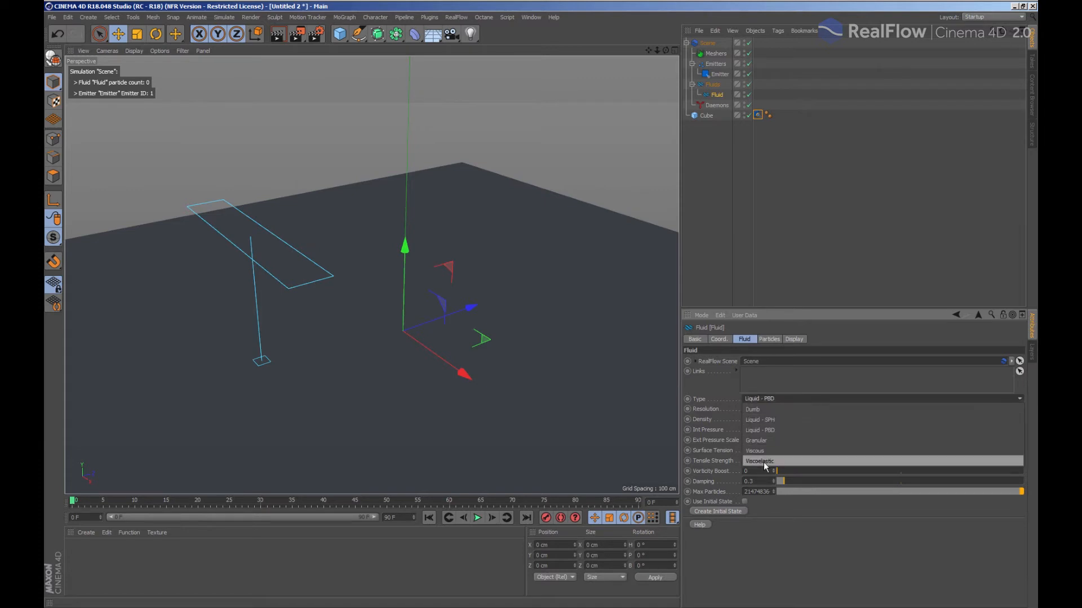
left_click(759, 461)
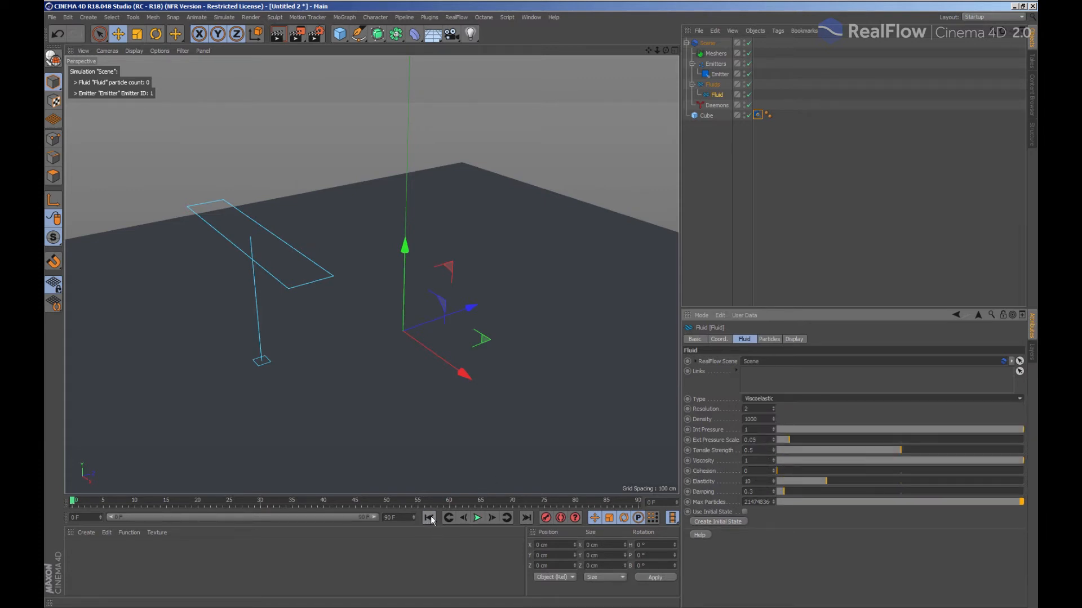
left_click(477, 517)
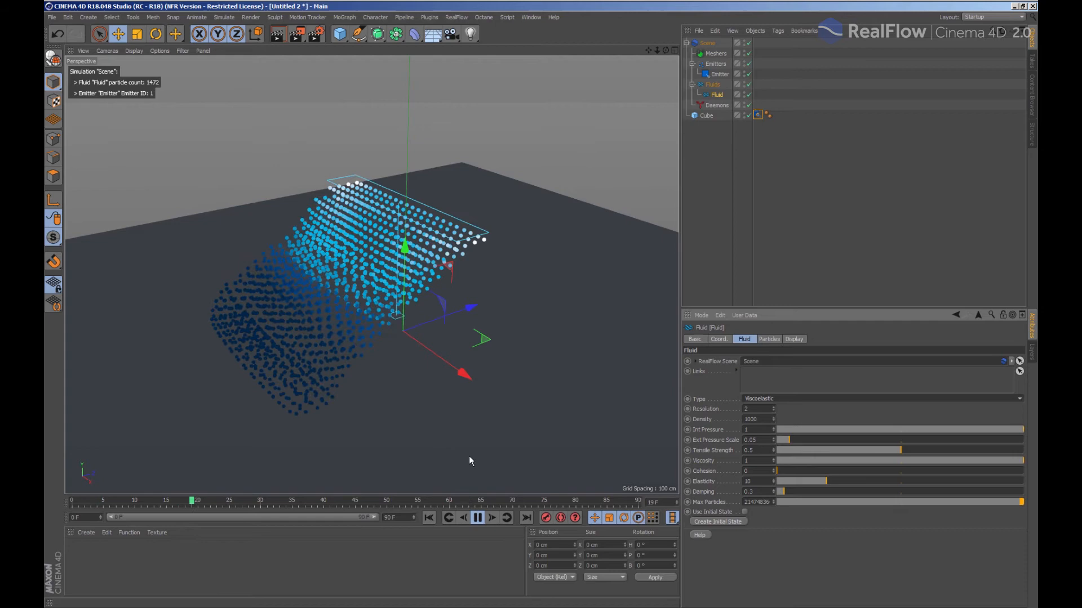
left_click(476, 517)
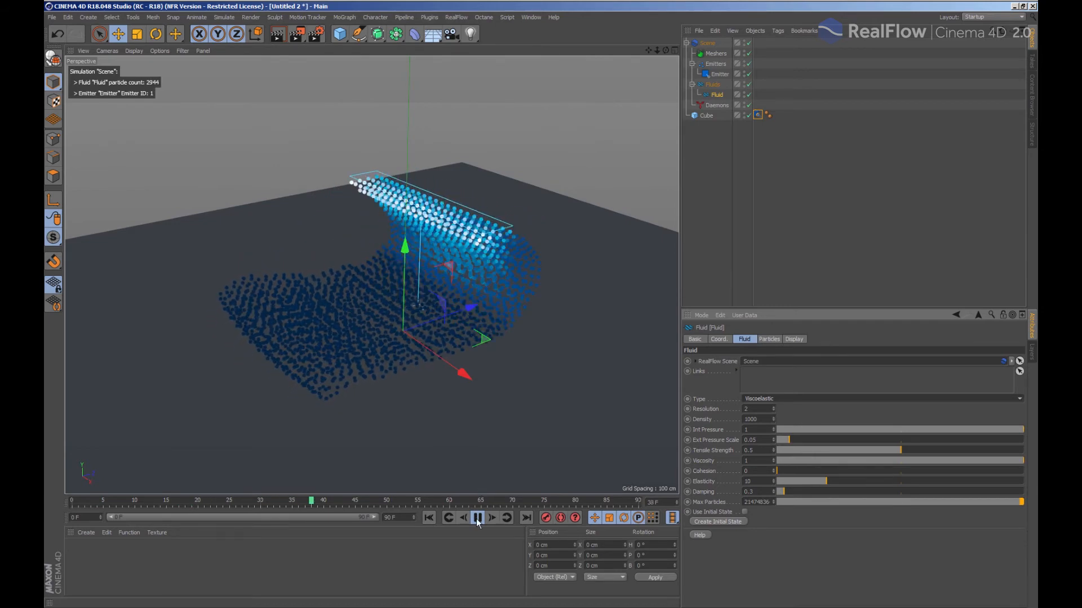
left_click(456, 17)
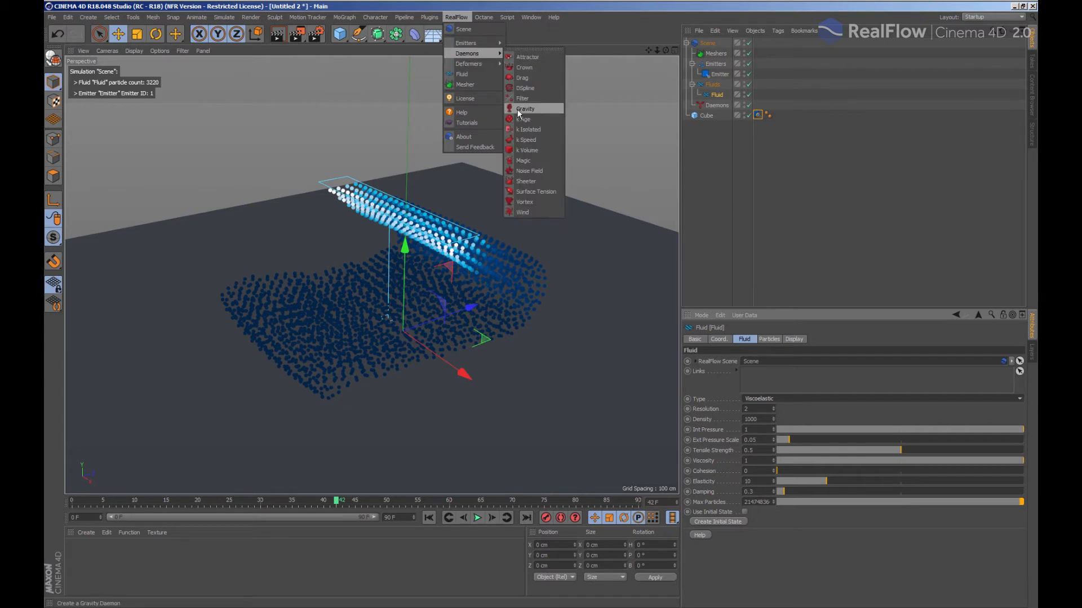
- Add a Gravity daemon, replay the falling fluid and select the Scene object
left_click(526, 109)
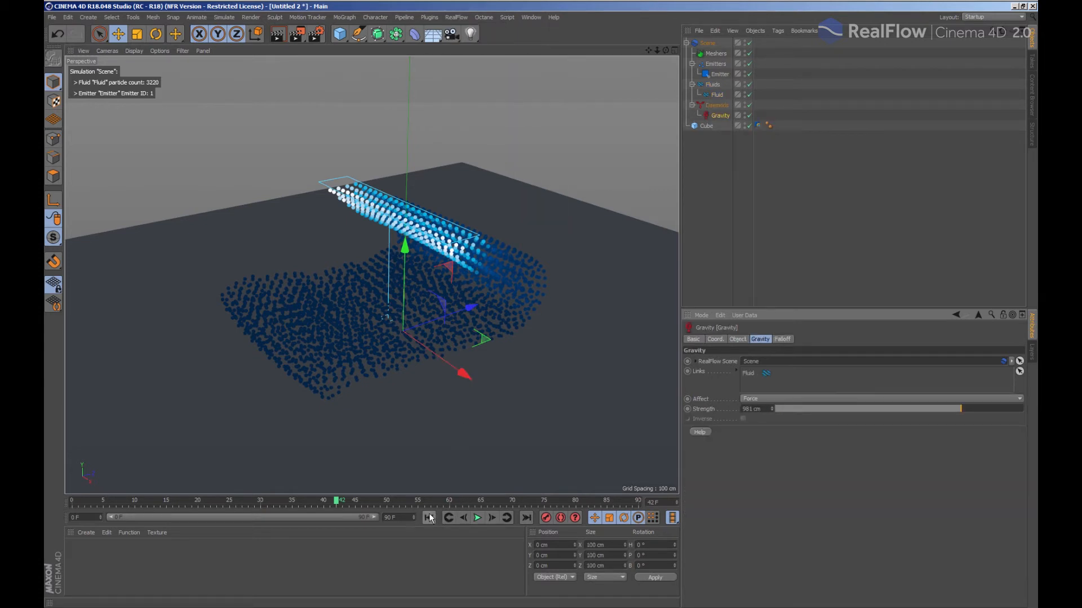
left_click(477, 517)
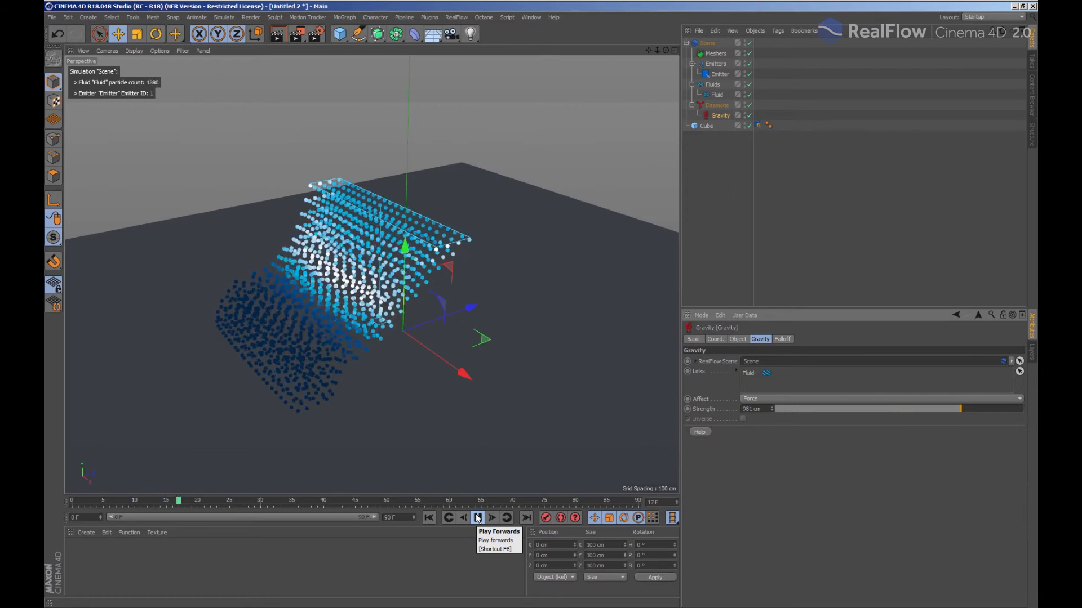
left_click(477, 517)
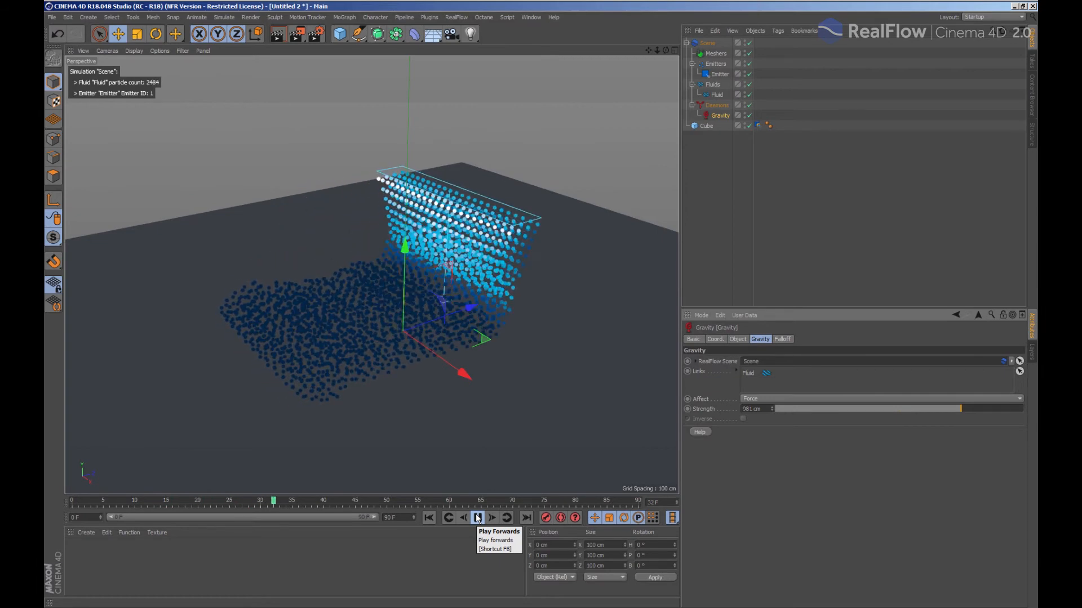
left_click(478, 517)
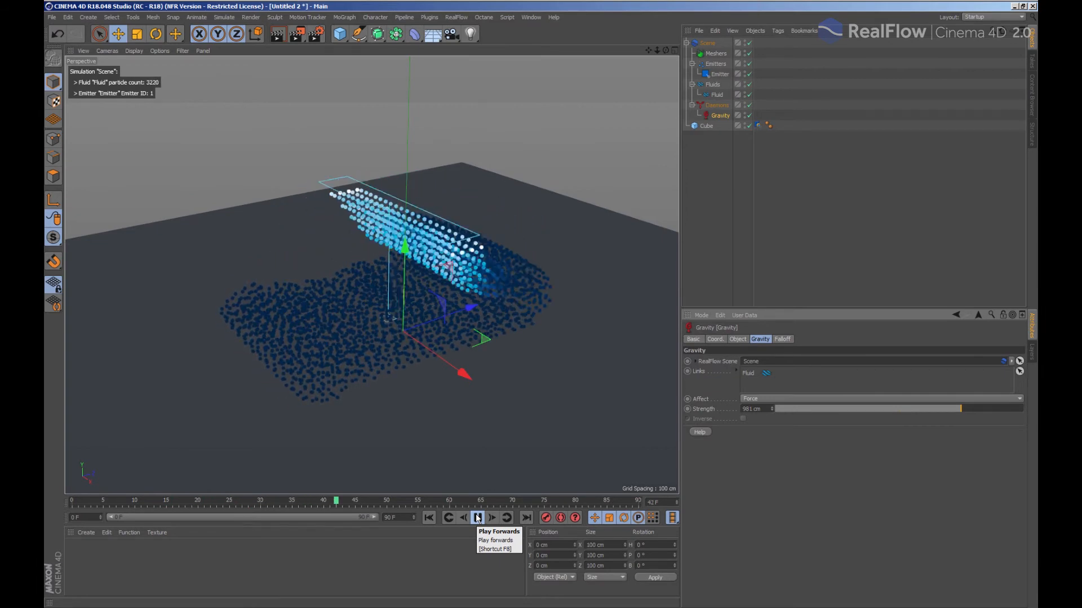
left_click(475, 517)
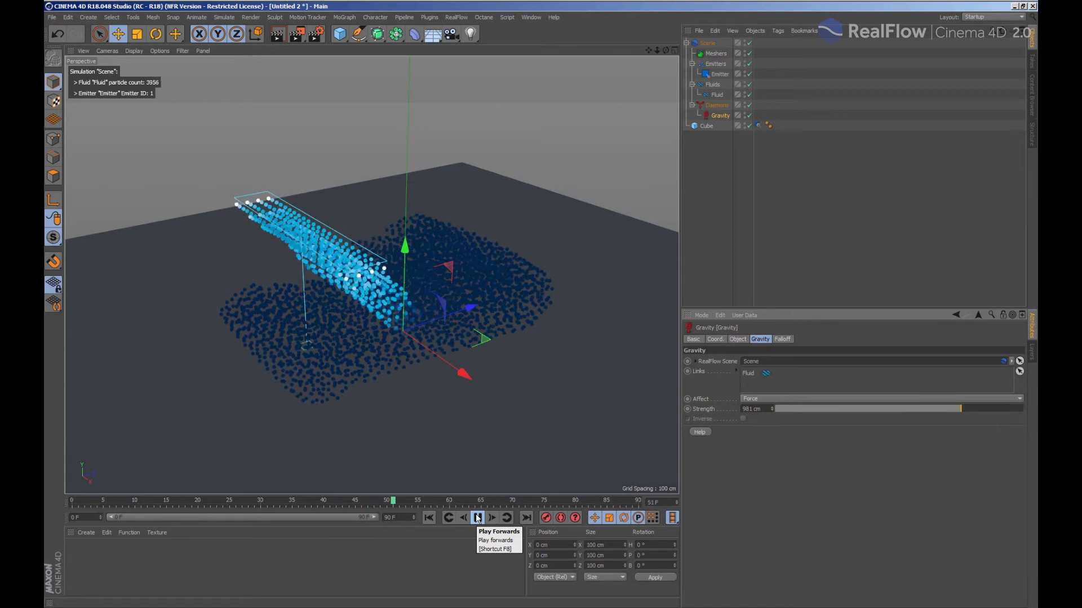
left_click(477, 518)
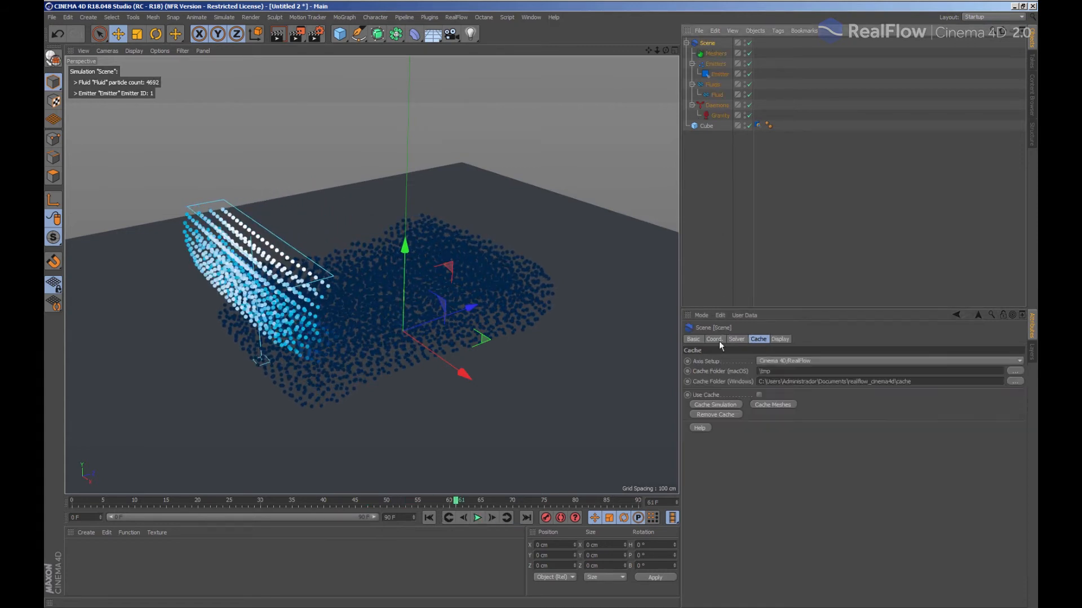
- Enable Use GPU (GeForce GTX 960) in the Scene's Solver settings, replay and rewind
left_click(736, 339)
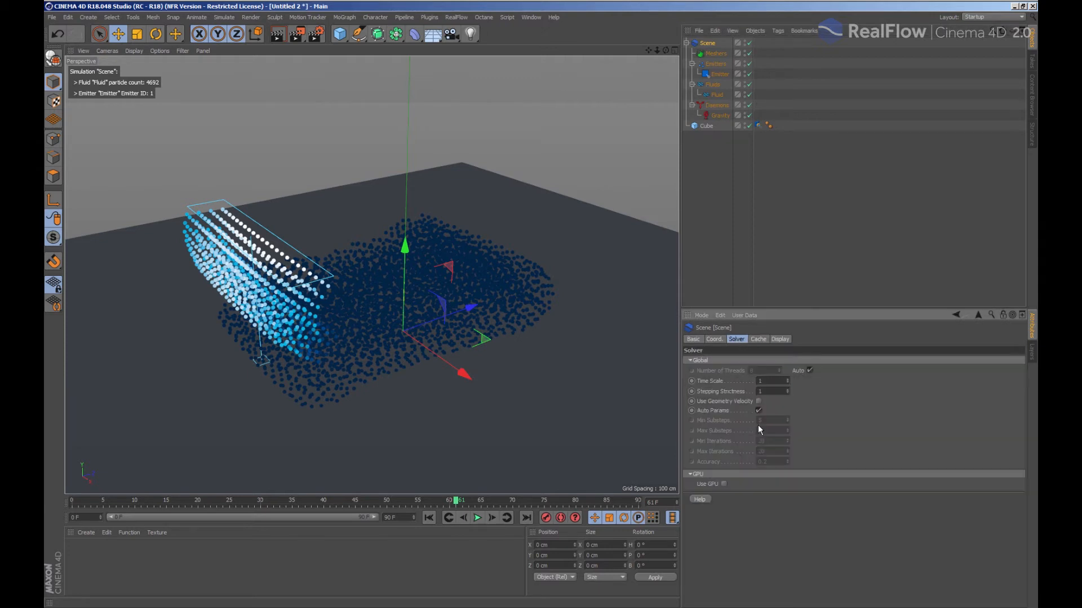
left_click(724, 484)
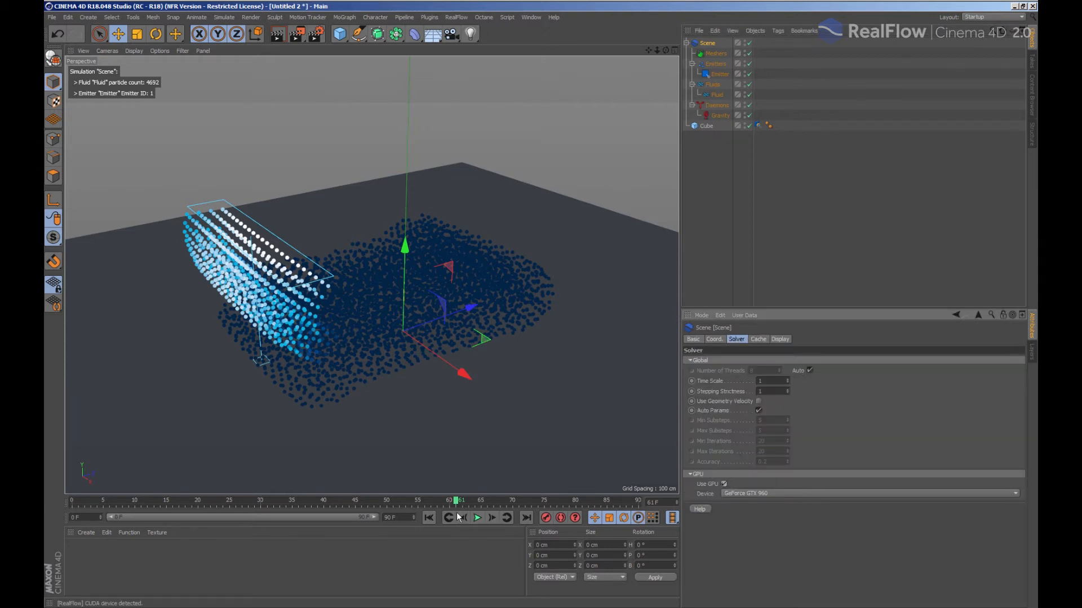
left_click(476, 517)
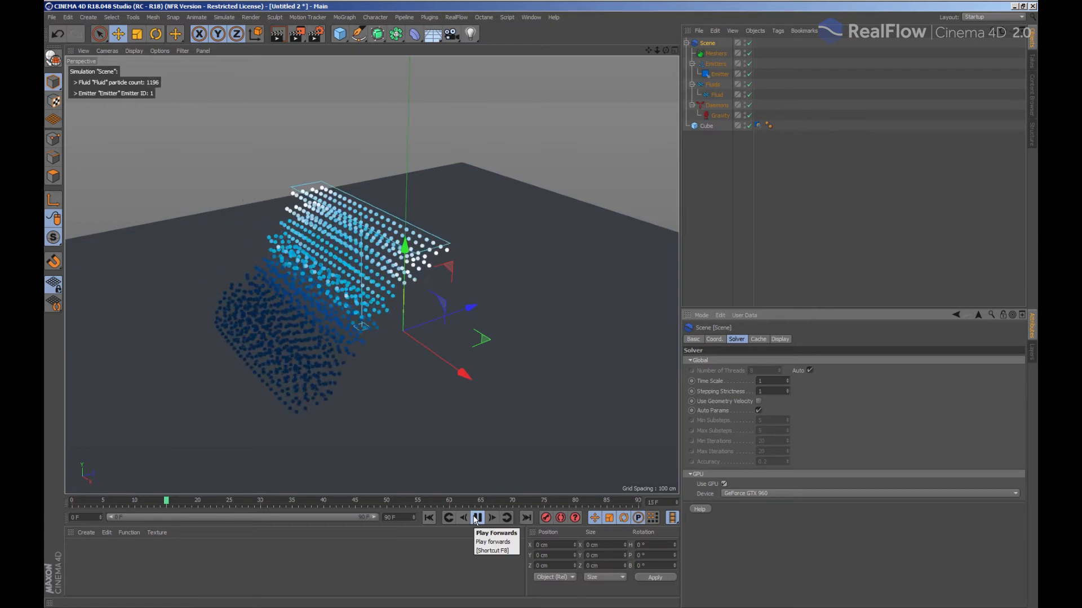
left_click(476, 517)
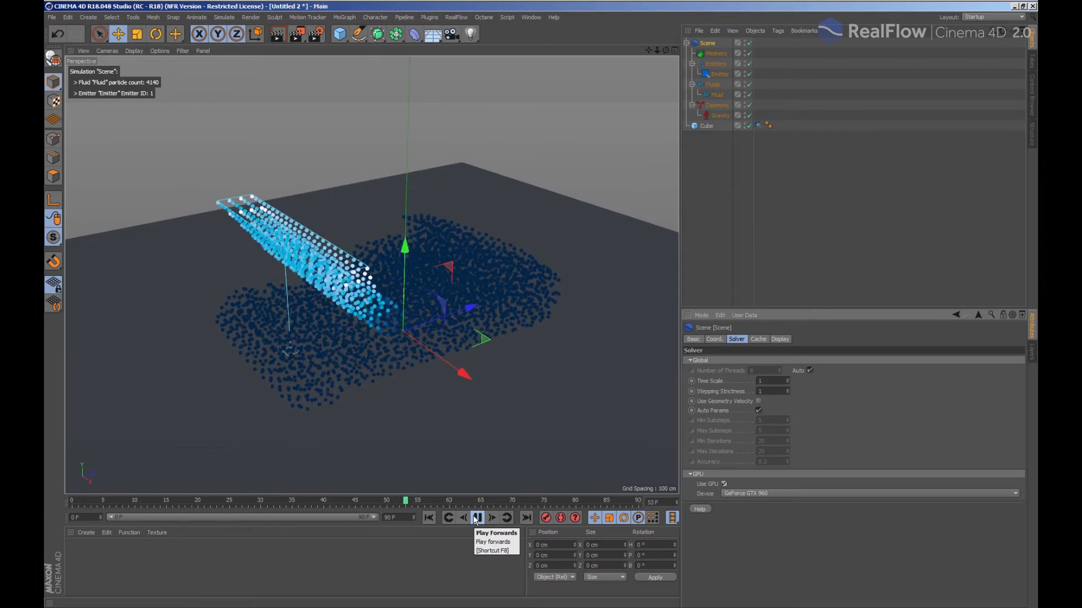
left_click(476, 517)
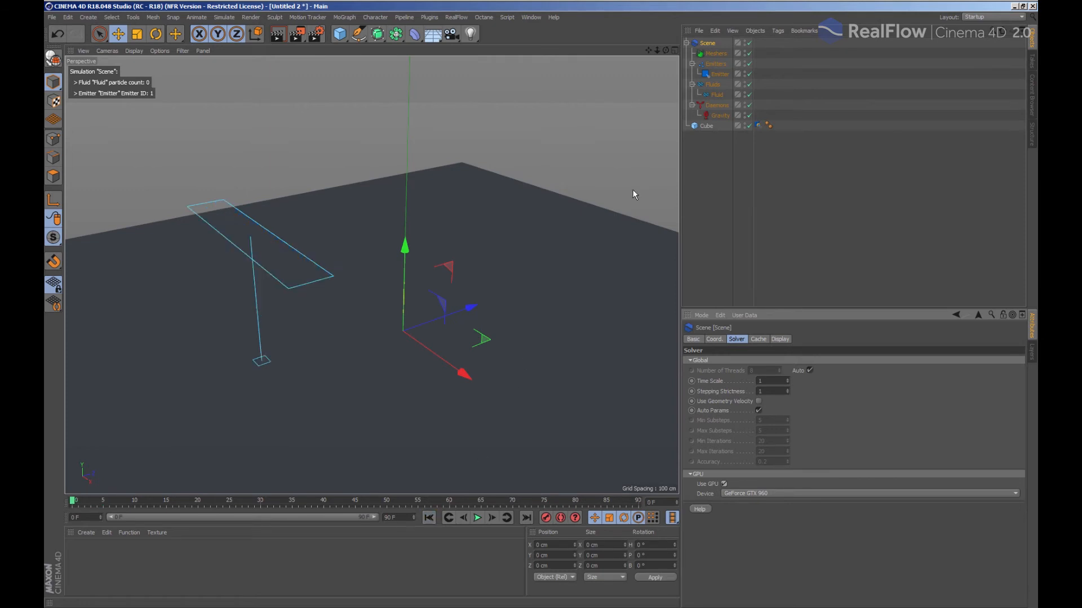
- Review the Fluid and Emitter settings, play the pour and rewind to frame 0
left_click(718, 94)
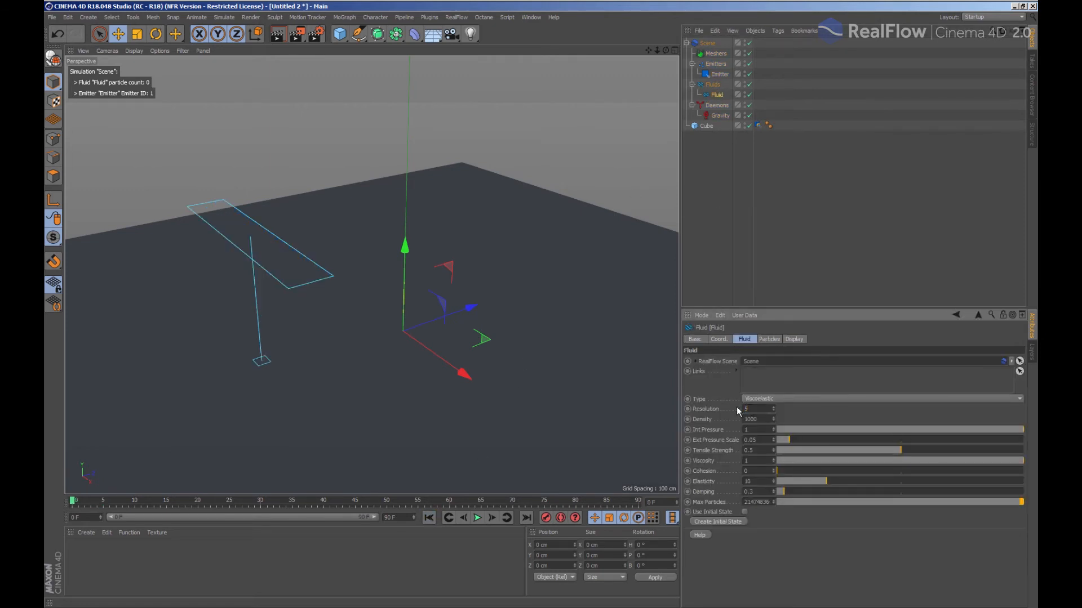
left_click(720, 74)
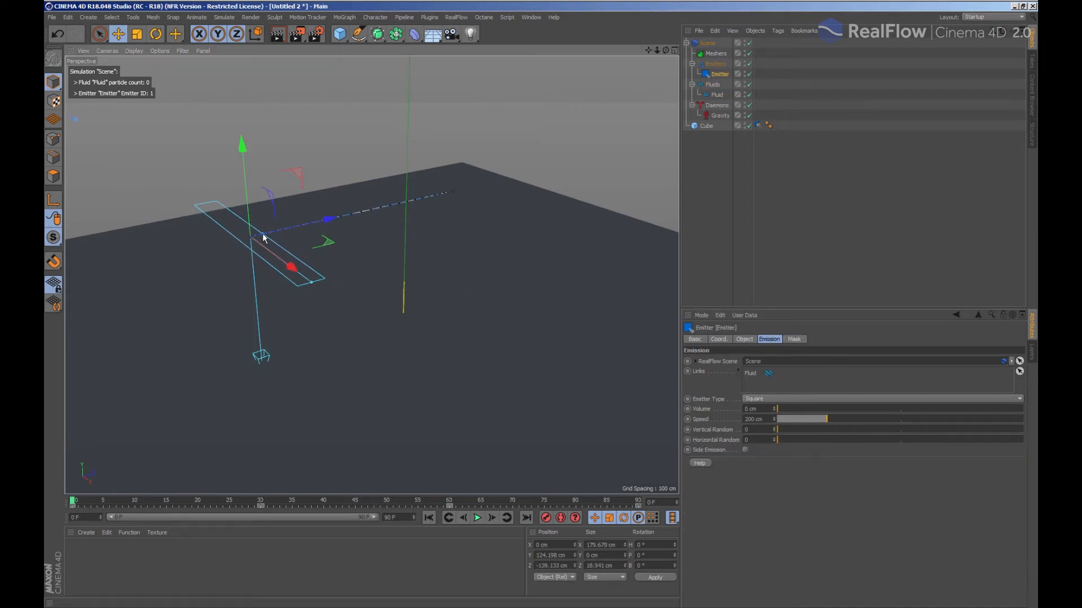
left_click(476, 517)
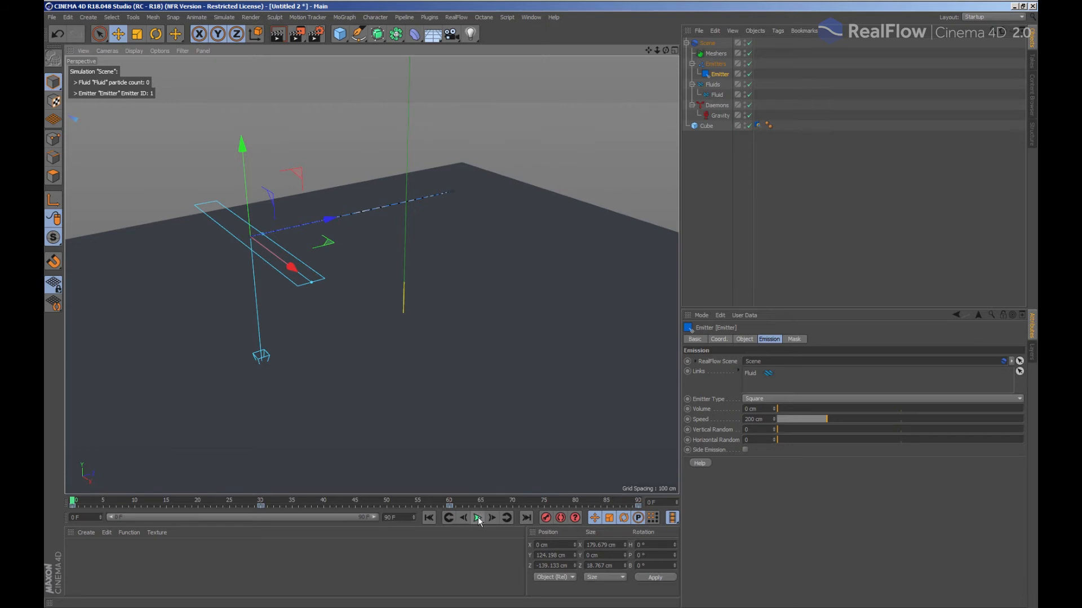
left_click(476, 517)
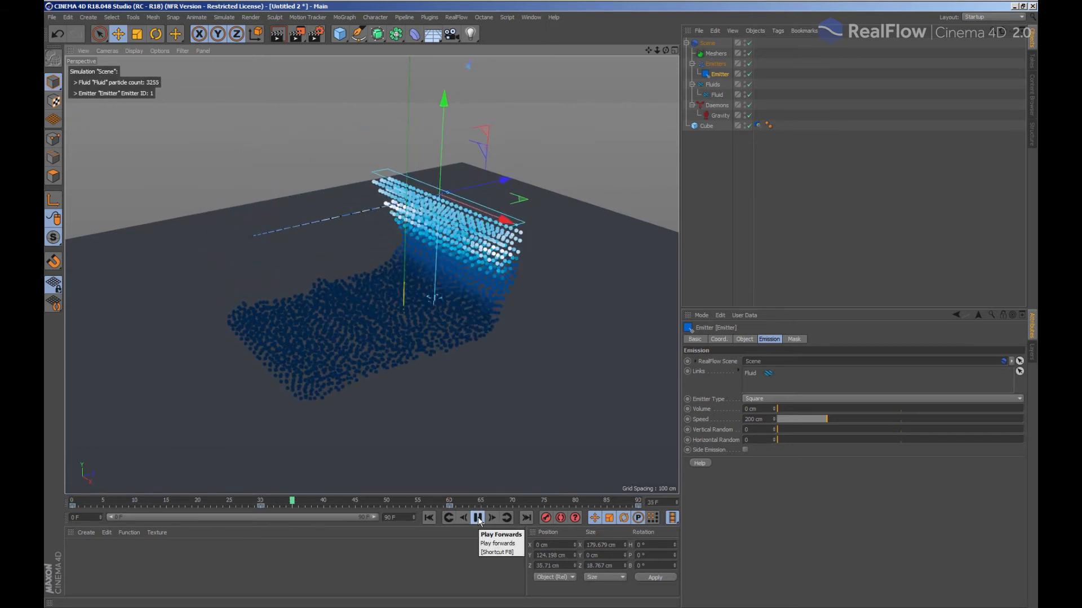
left_click(476, 517)
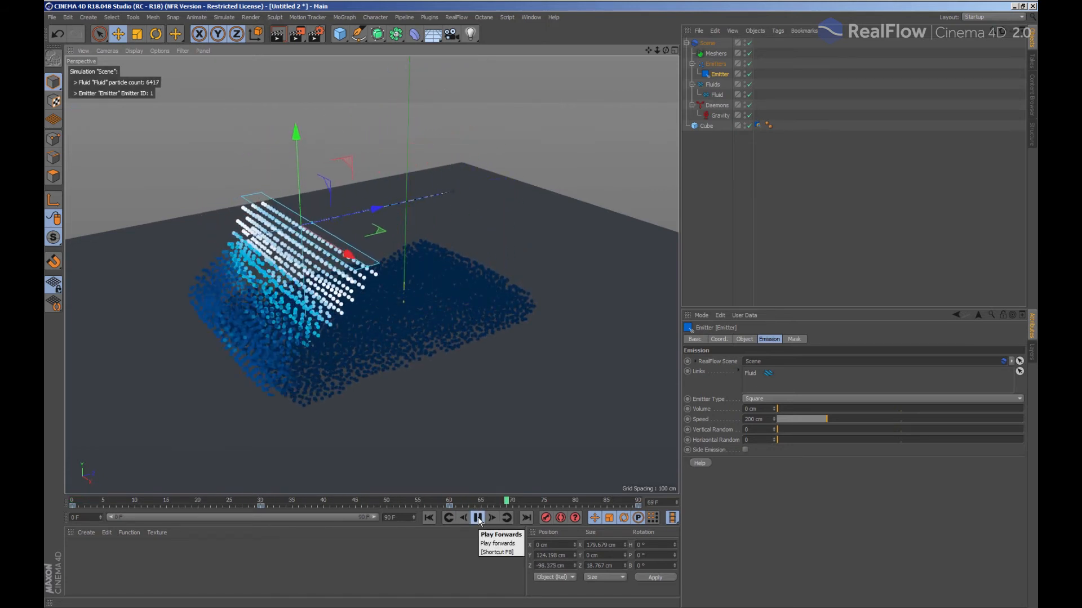
left_click(428, 517)
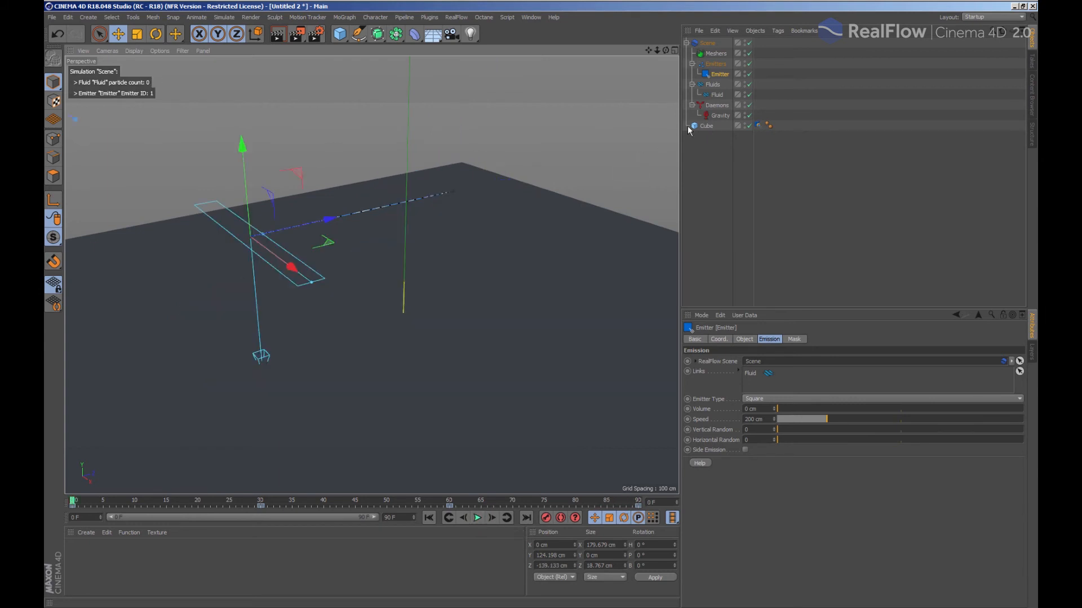
- Set Fluid Cohesion 0.878, Elasticity 19.3, Damping 2.557 and replay the pour
left_click(718, 94)
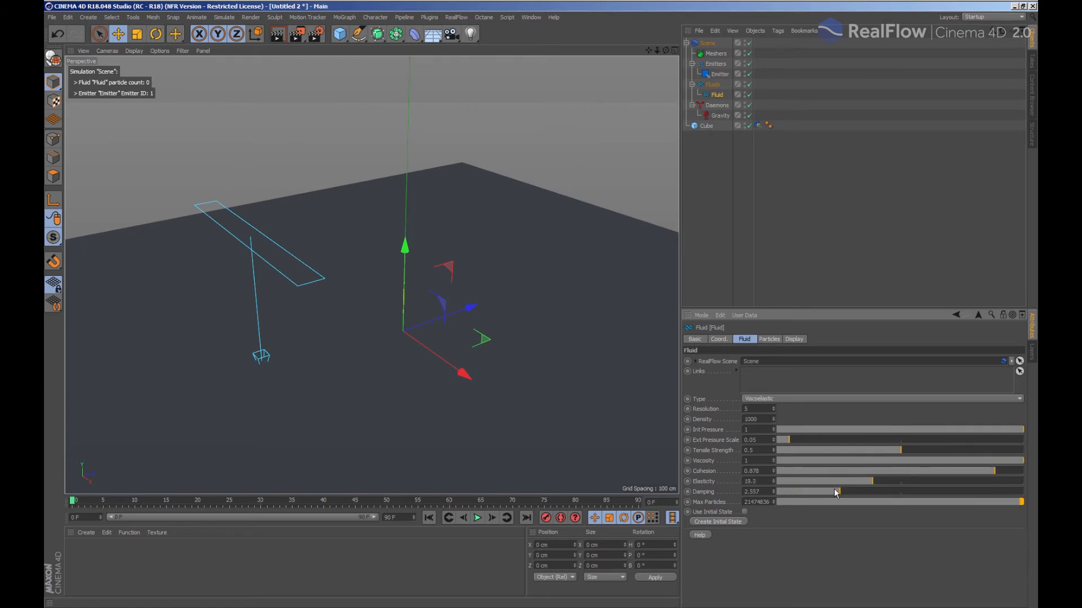
left_click(478, 518)
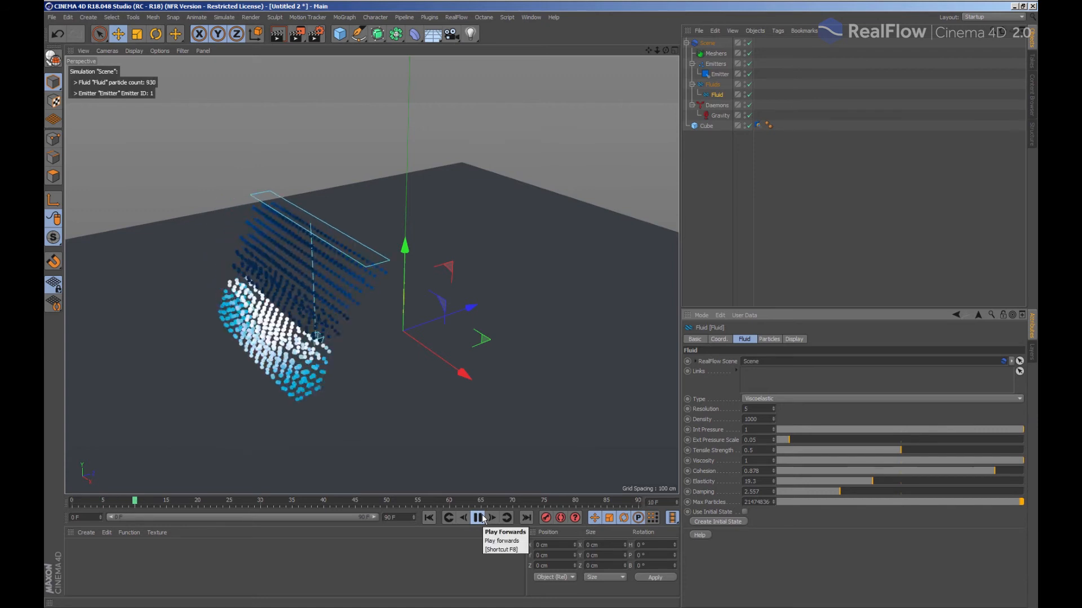
left_click(479, 518)
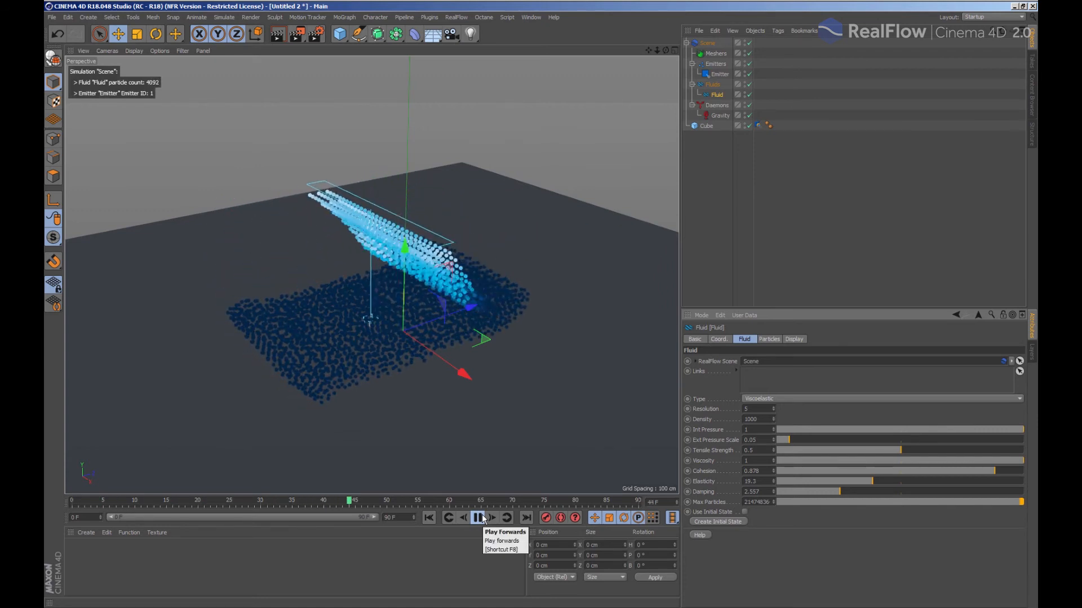
left_click(479, 517)
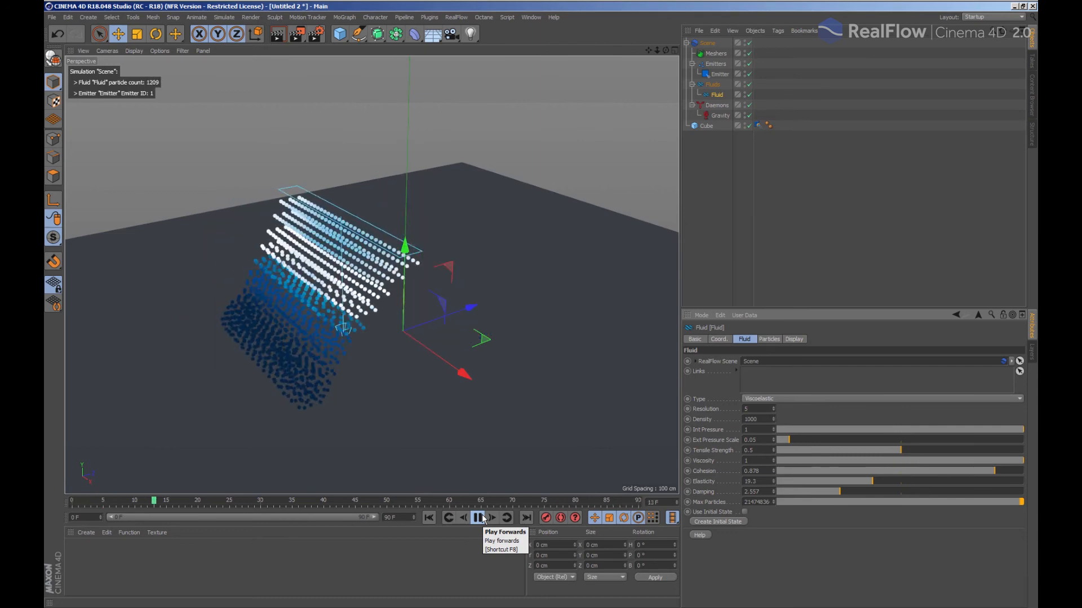
left_click(478, 518)
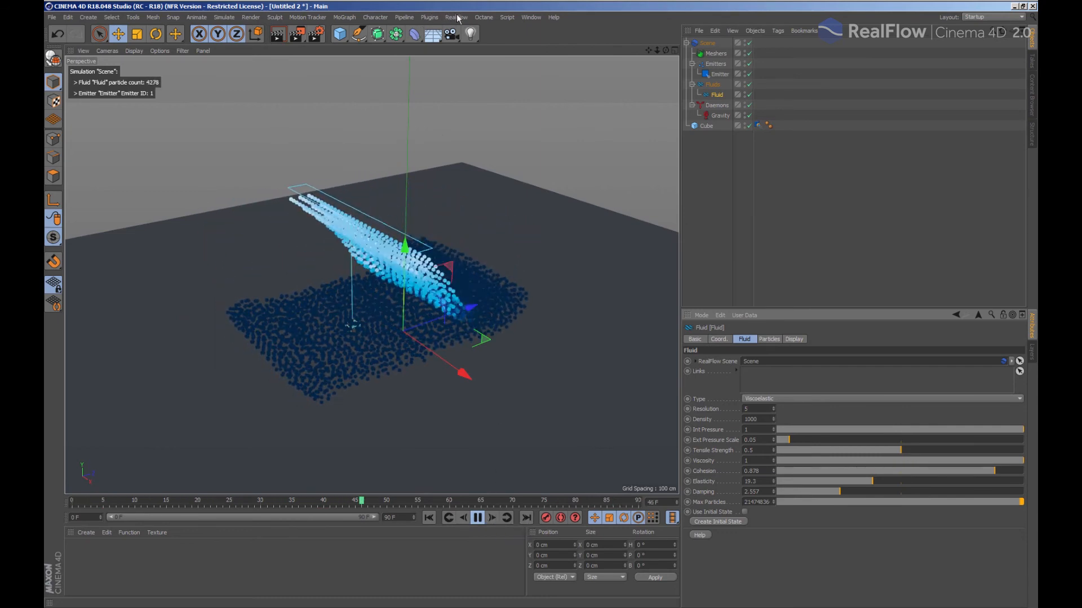
- Add a RealFlow Mesher over the fluid, play the meshed pour, then stop and rewind to frame 0
left_click(457, 17)
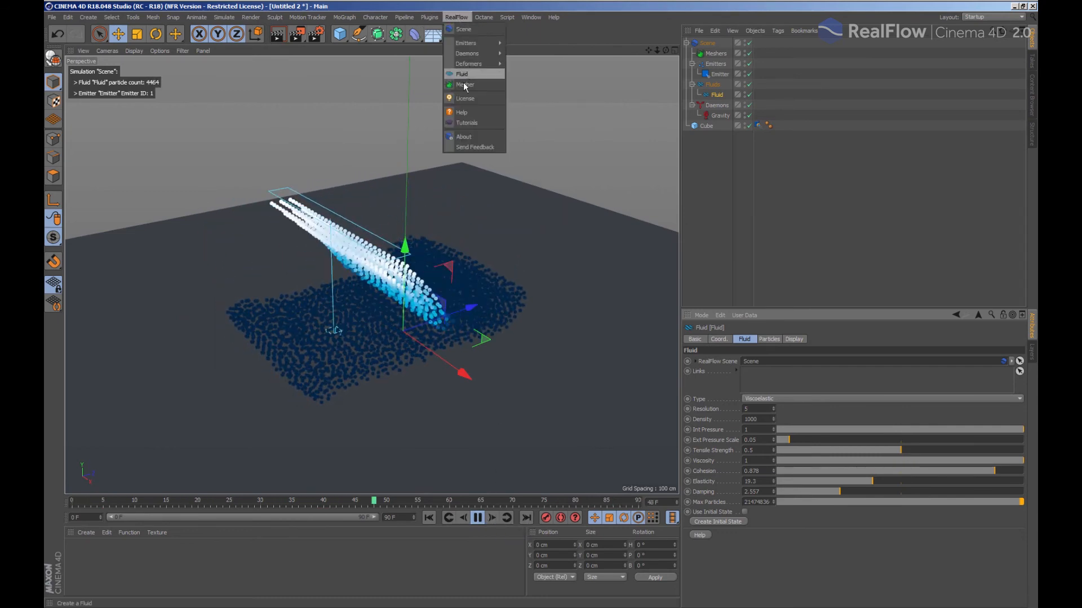
left_click(465, 84)
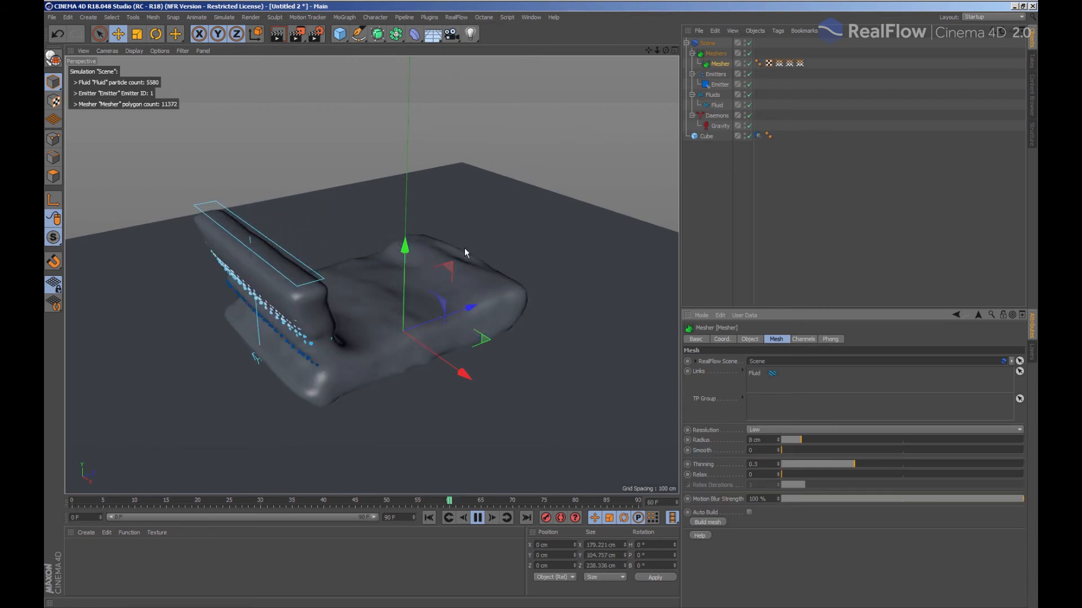
left_click(475, 519)
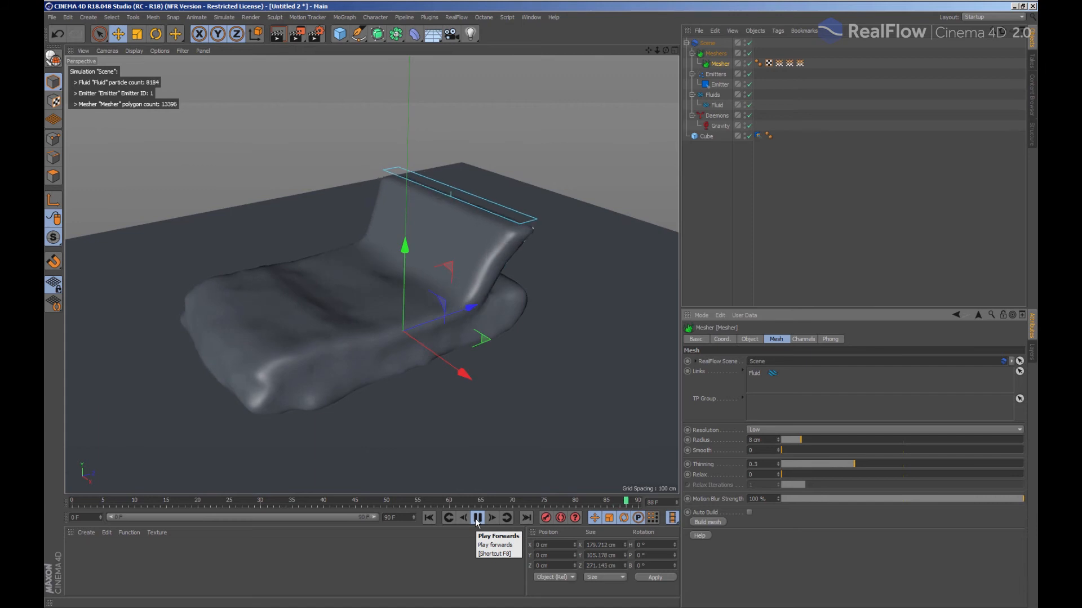
left_click(429, 517)
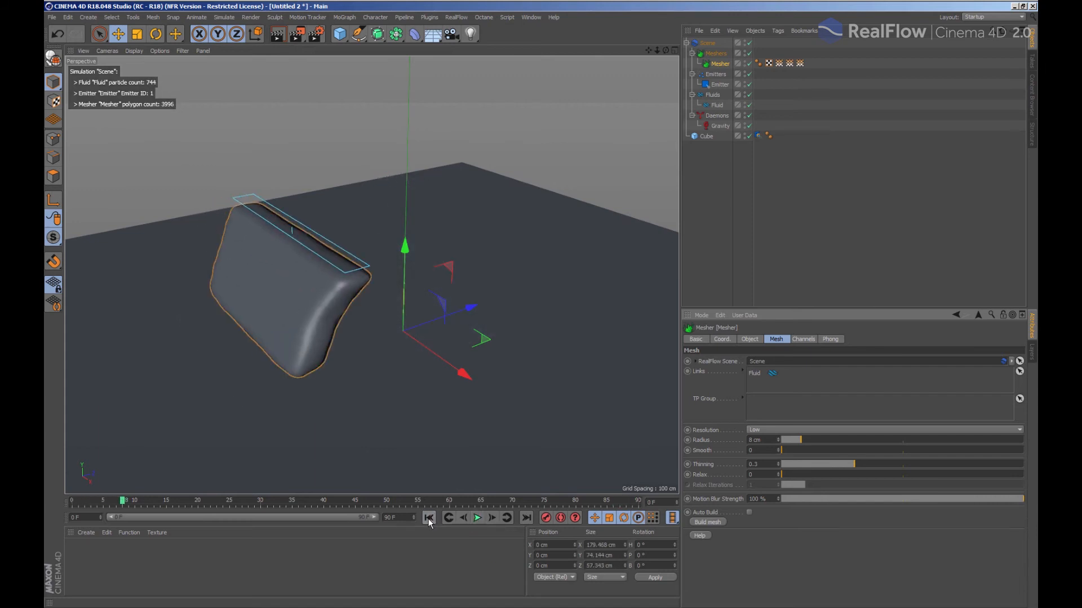
left_click(429, 517)
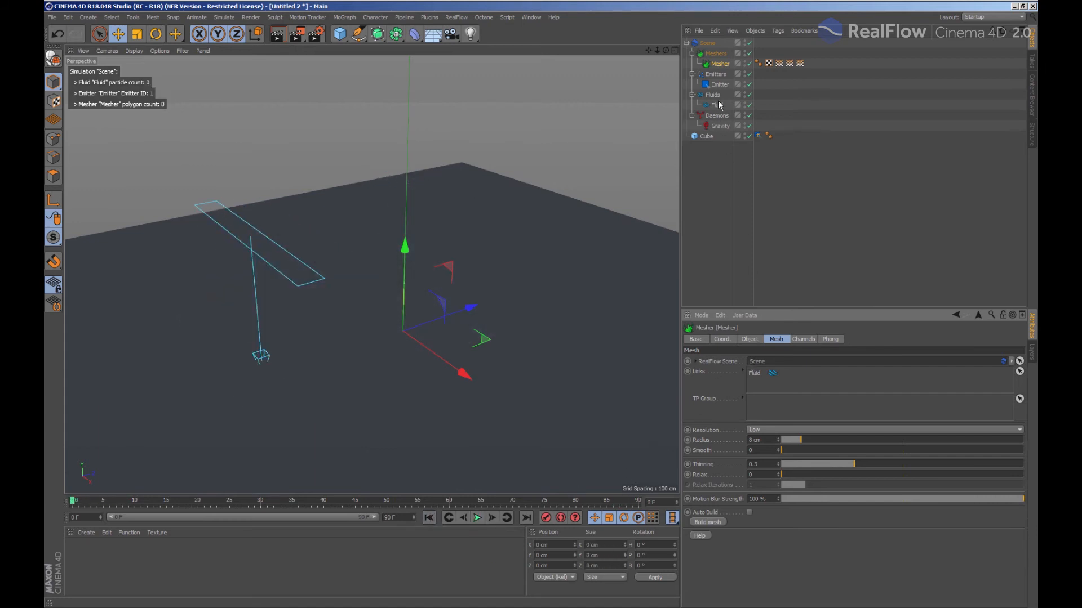
- Set the Fluid's Damping to 8.82, replay the meshed pour and stop back at frame 0
left_click(717, 104)
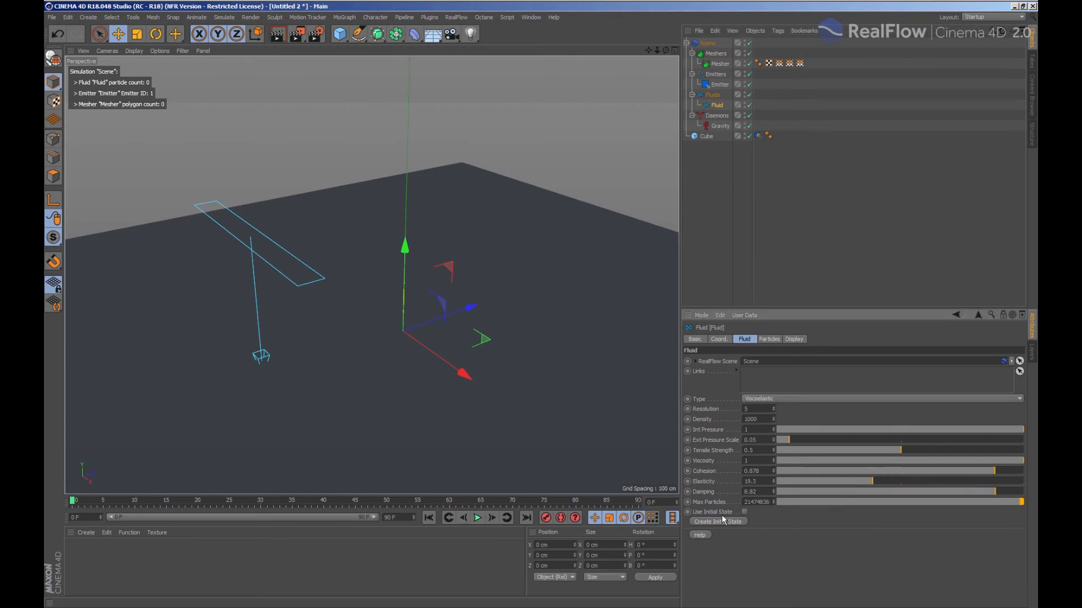
left_click(477, 517)
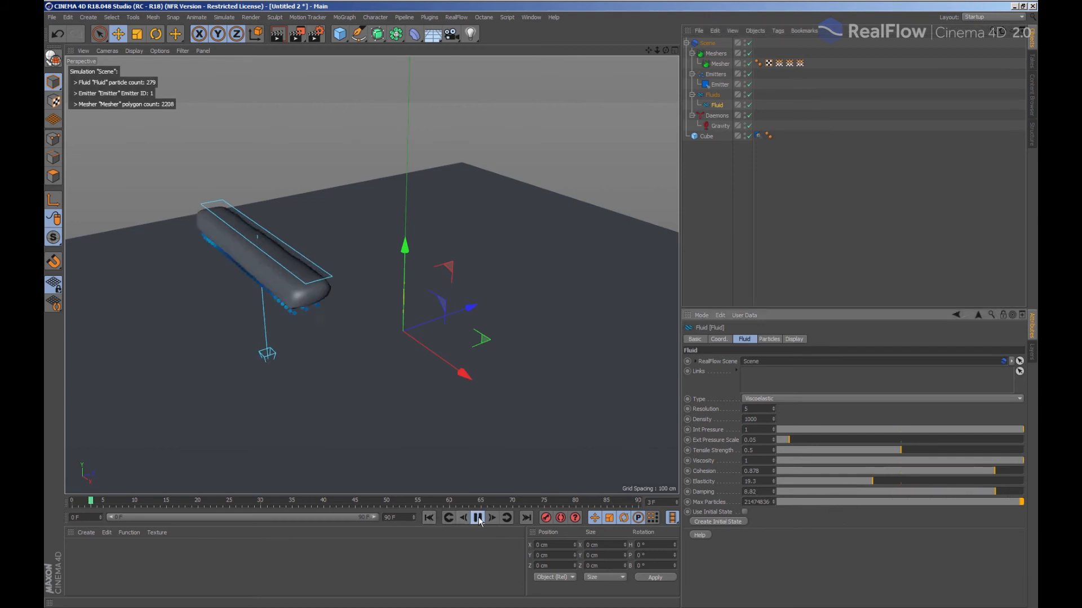
left_click(476, 517)
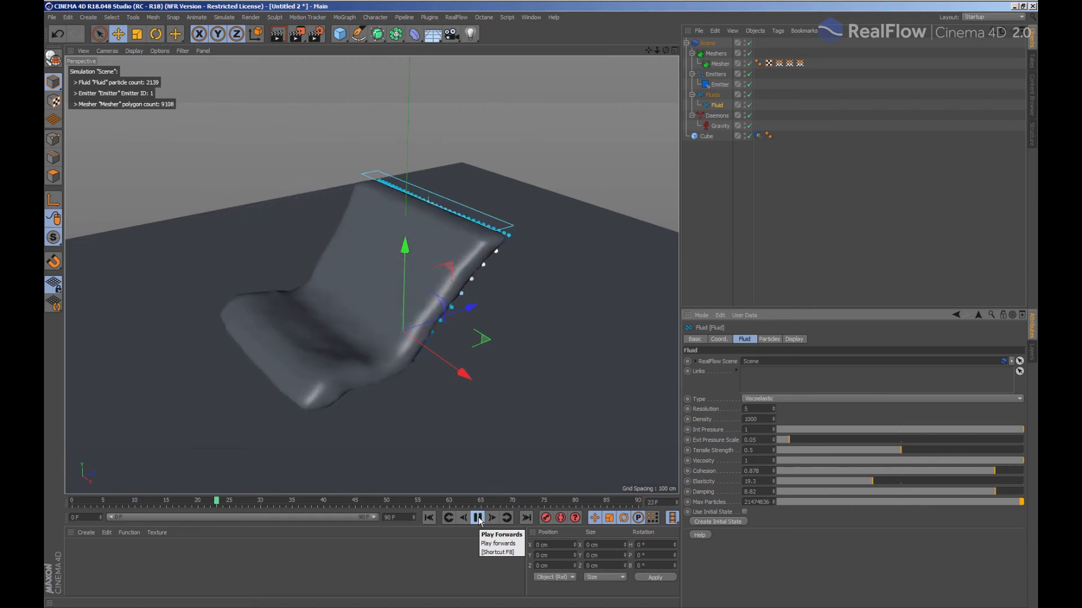
left_click(477, 517)
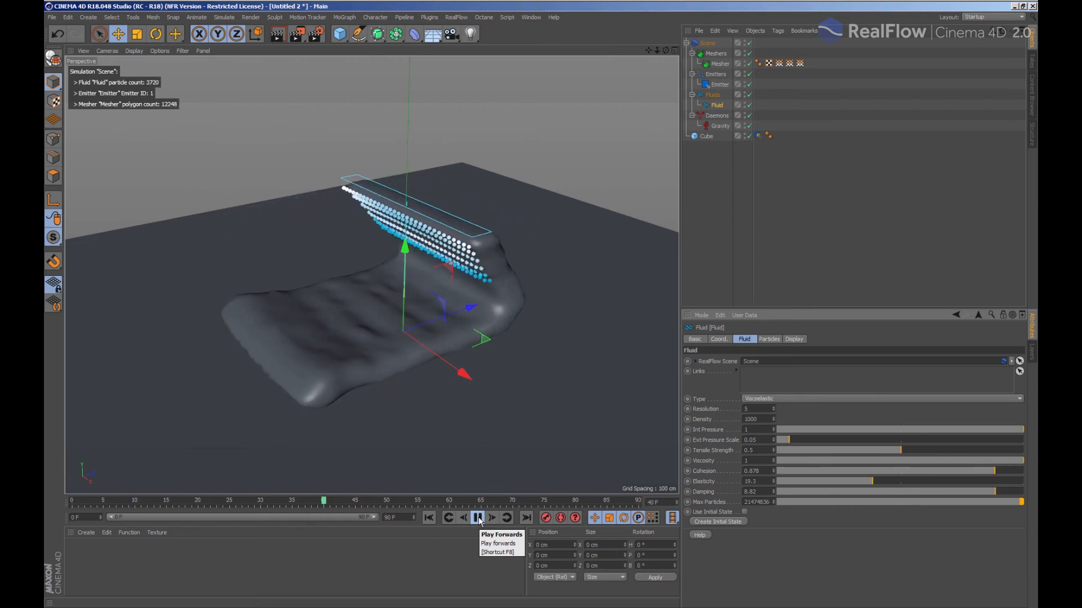
left_click(476, 517)
type("25")
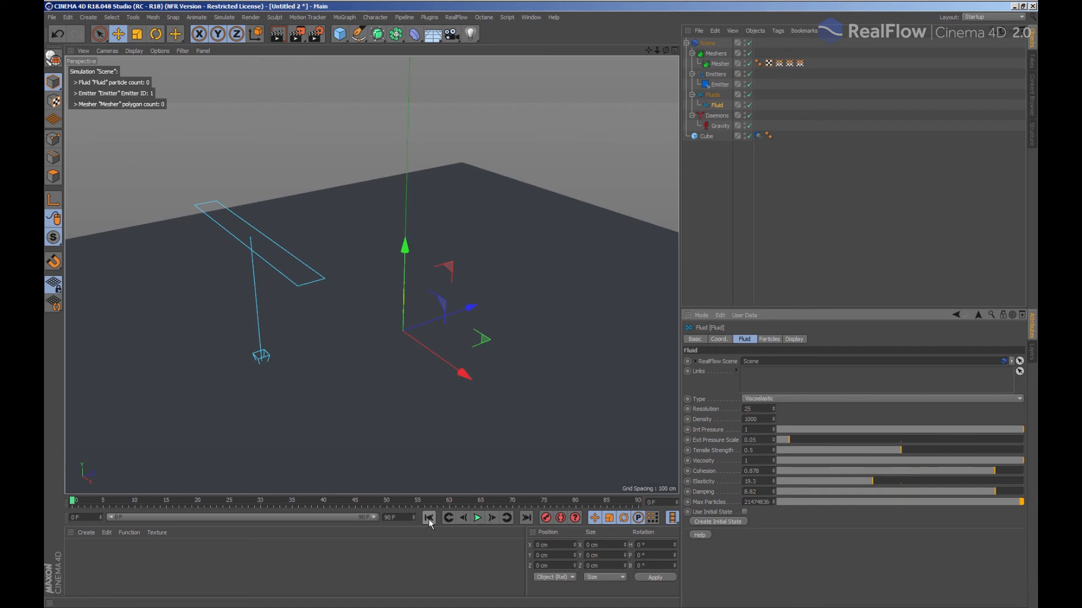
- Replay the pour at Fluid Resolution 25 to see the denser mesh, then rewind to frame 0
left_click(477, 517)
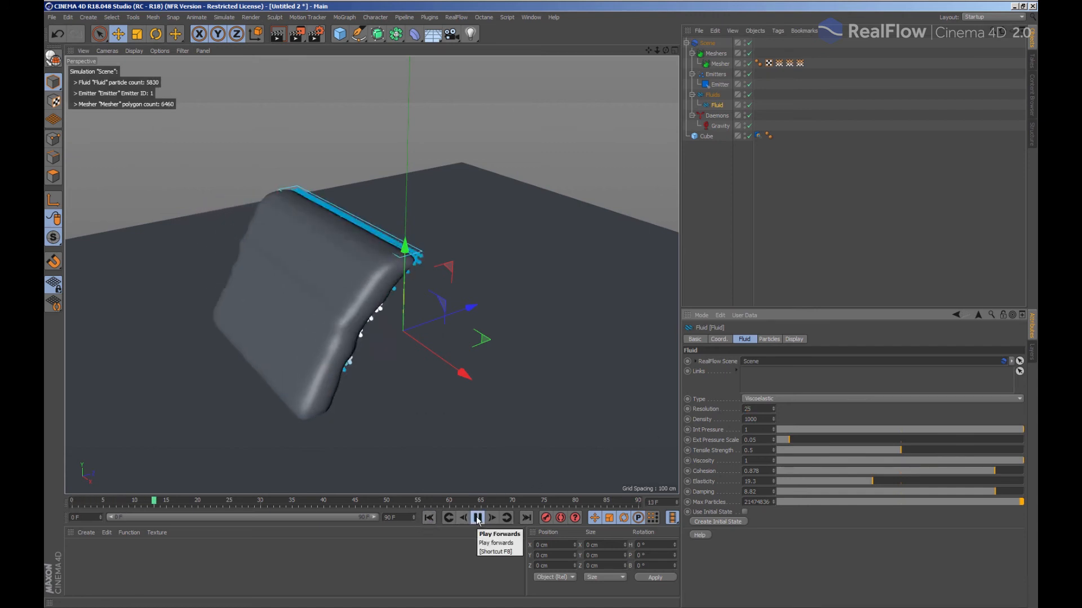
left_click(477, 517)
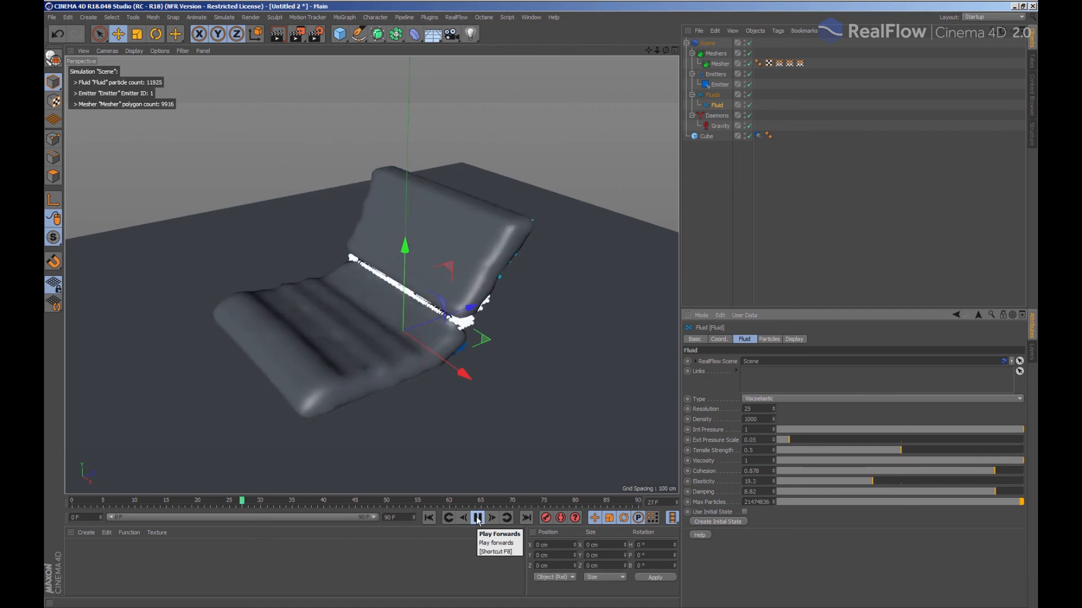
left_click(478, 518)
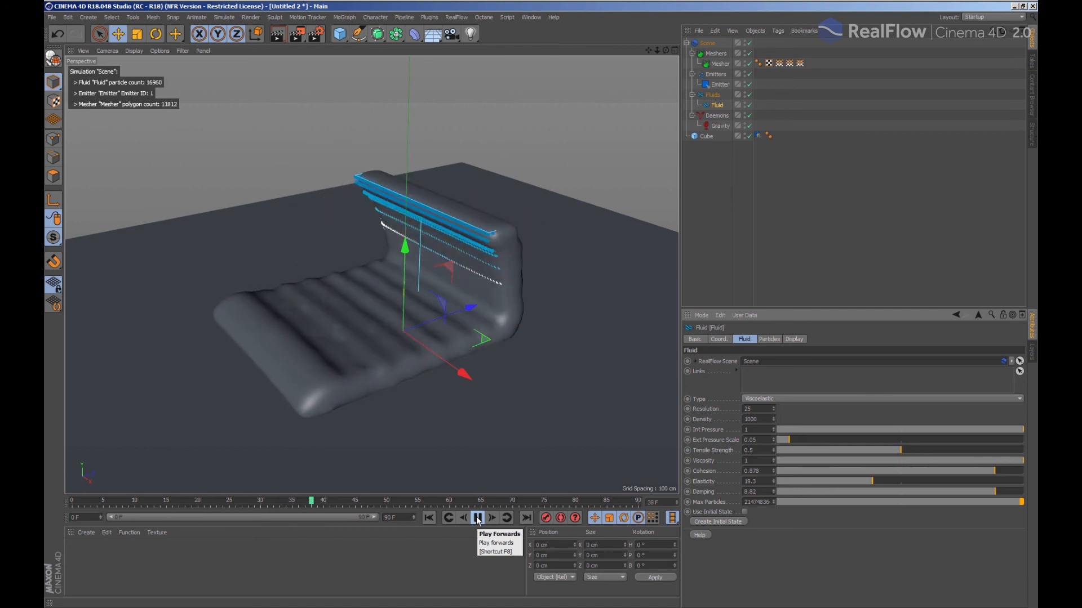
left_click(476, 517)
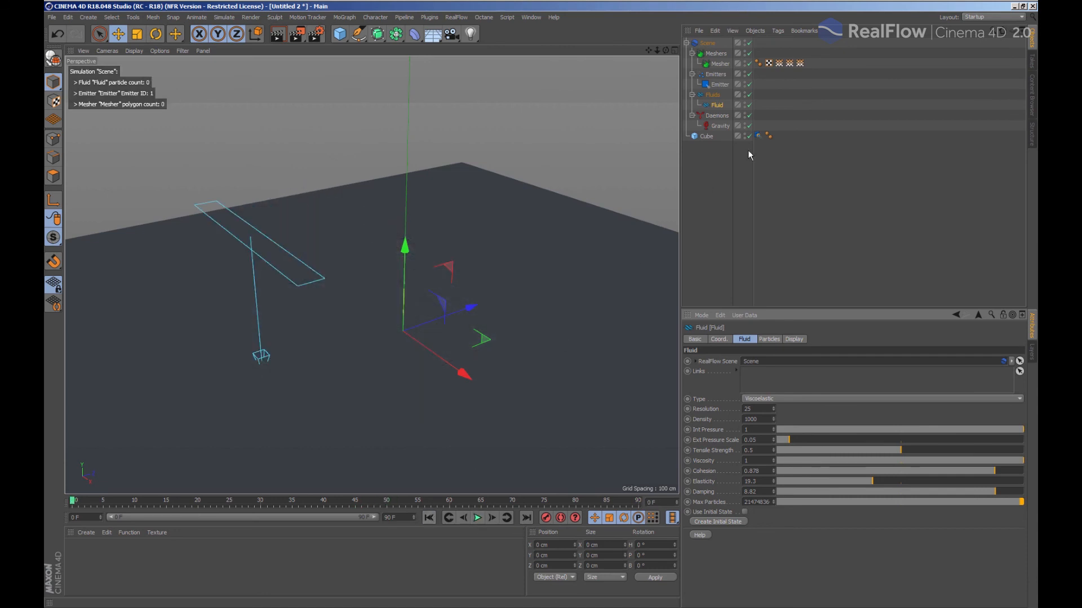
- Uncheck Auto Params in the RealFlow Scene's Solver tab to expose manual substeps and iterations
left_click(707, 42)
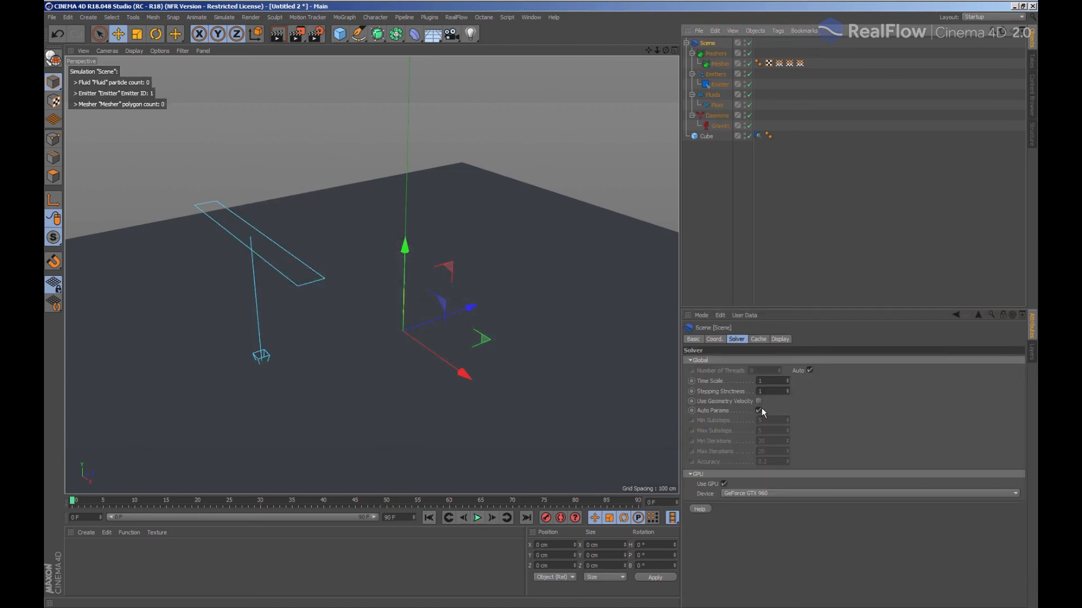
left_click(759, 410)
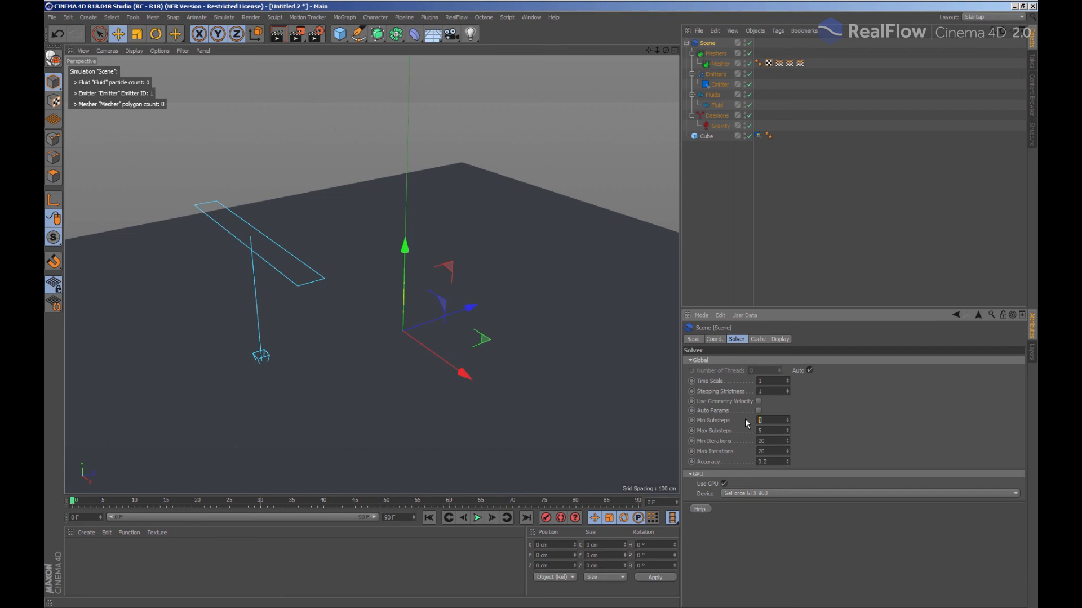